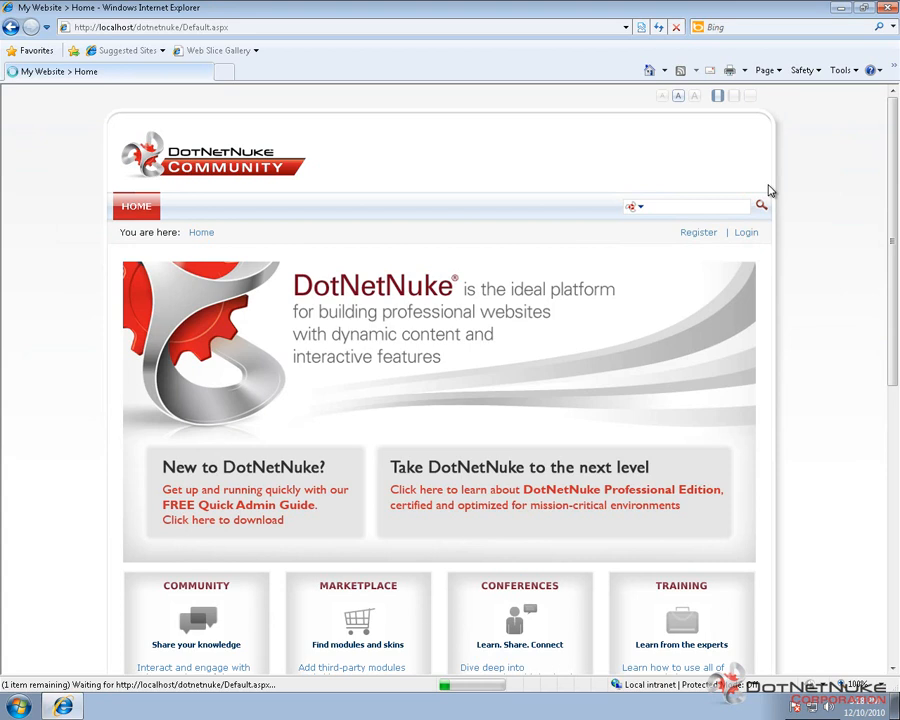
mouse_move(648, 252)
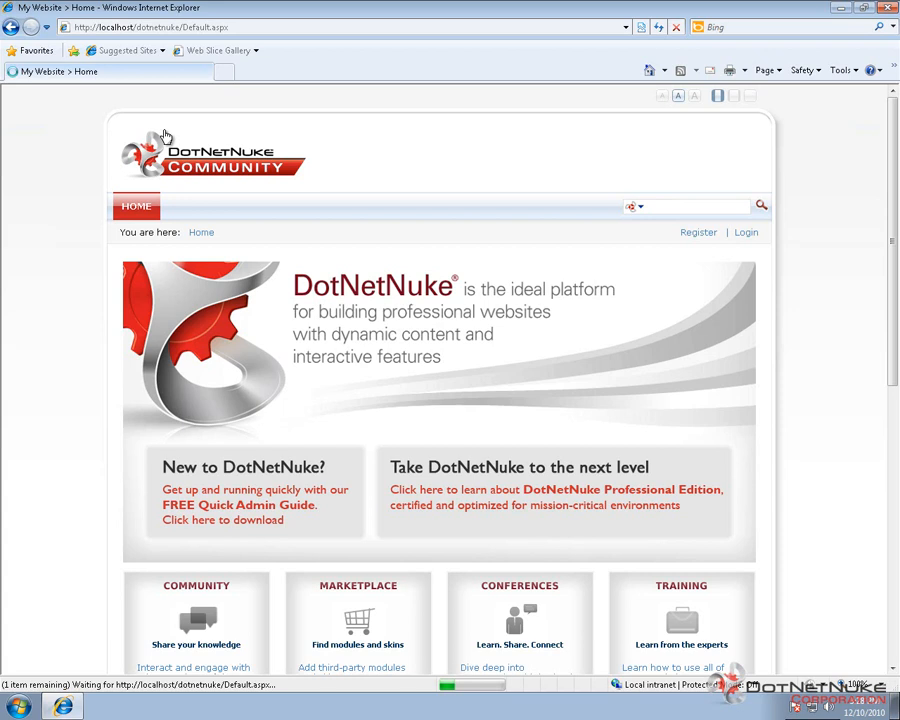
mouse_move(284, 232)
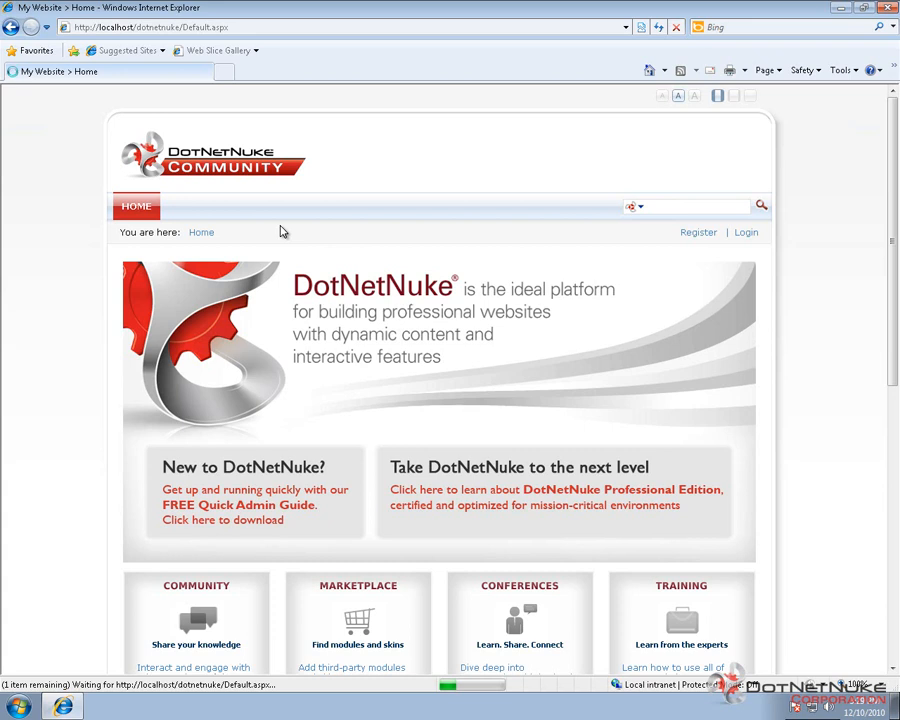
mouse_move(688, 228)
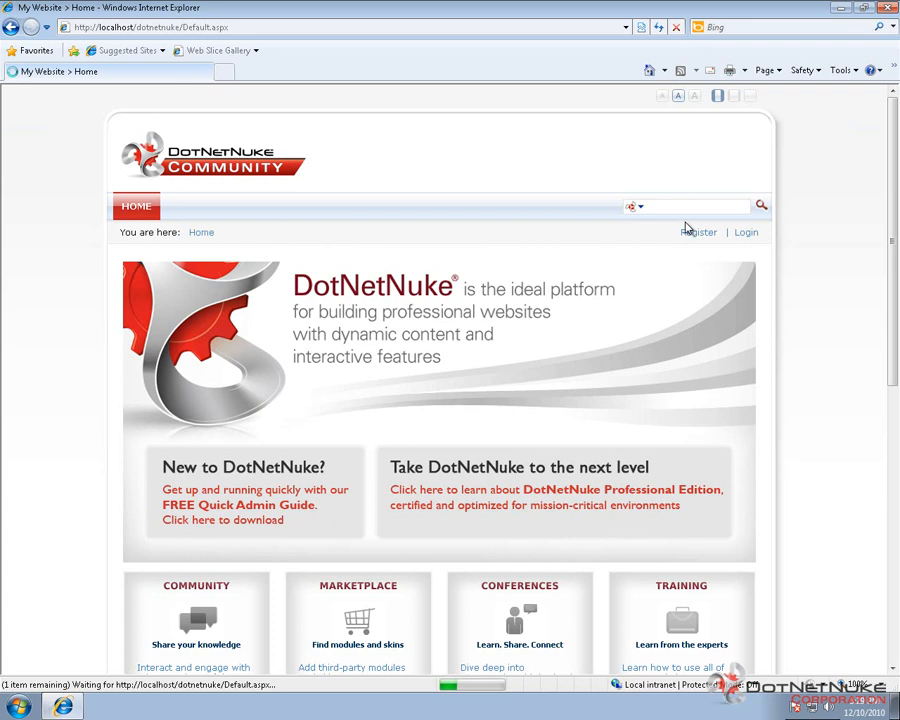
mouse_move(684, 228)
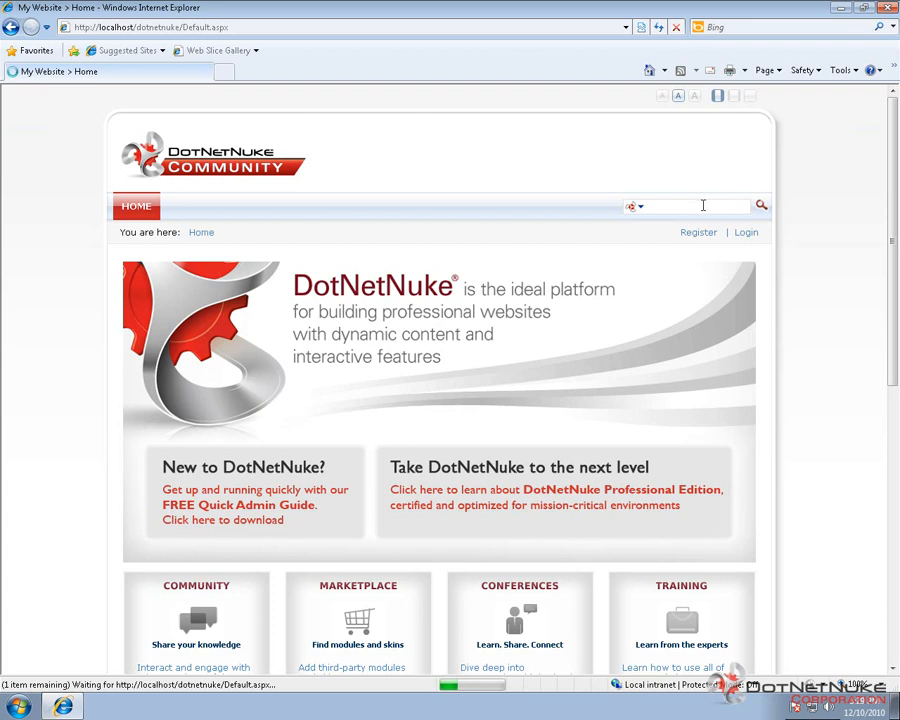
mouse_move(8, 198)
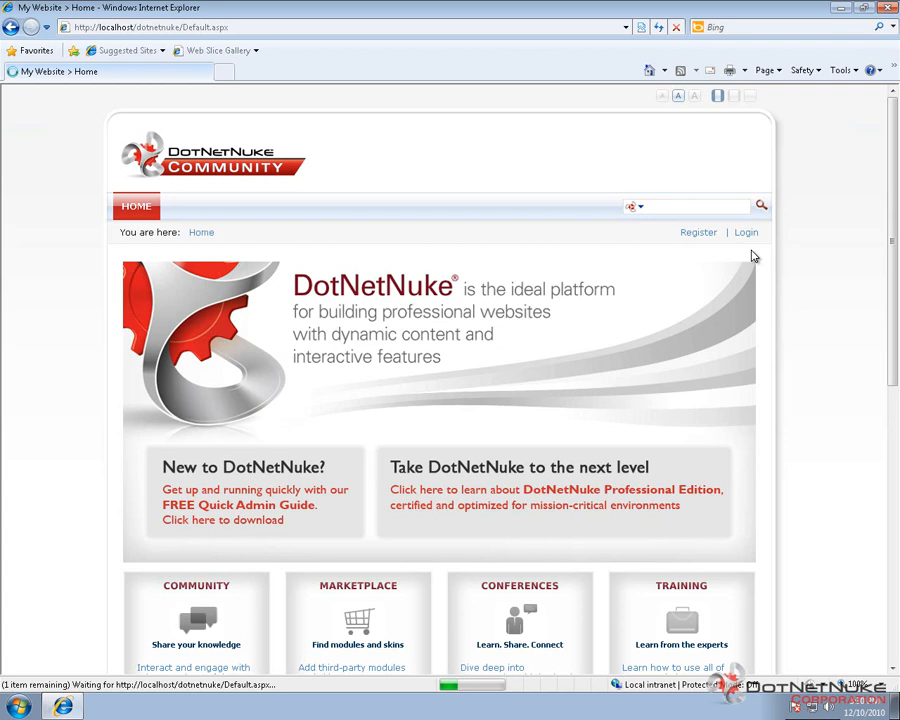
Scroll down the home page past Getting Started, Quick Links and Sponsors to the footer.
scroll("down", 3)
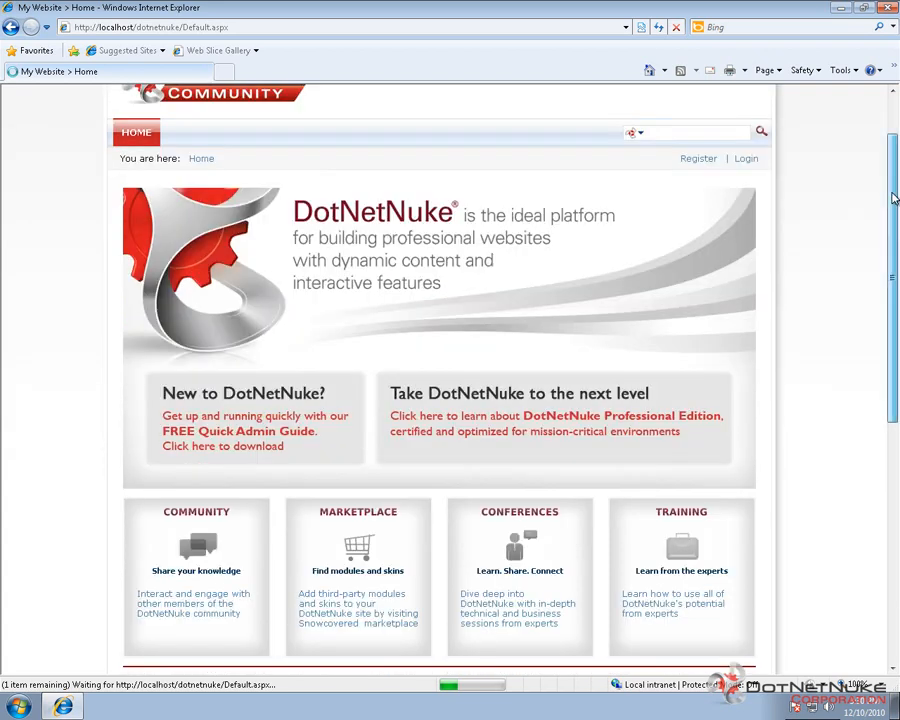
scroll("down", 3)
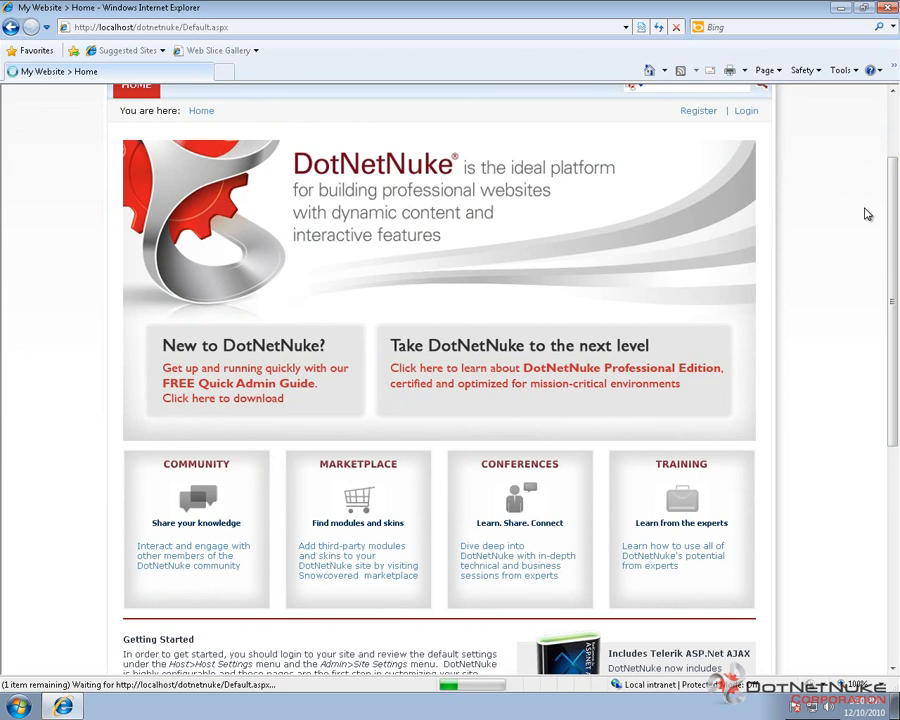
mouse_move(128, 150)
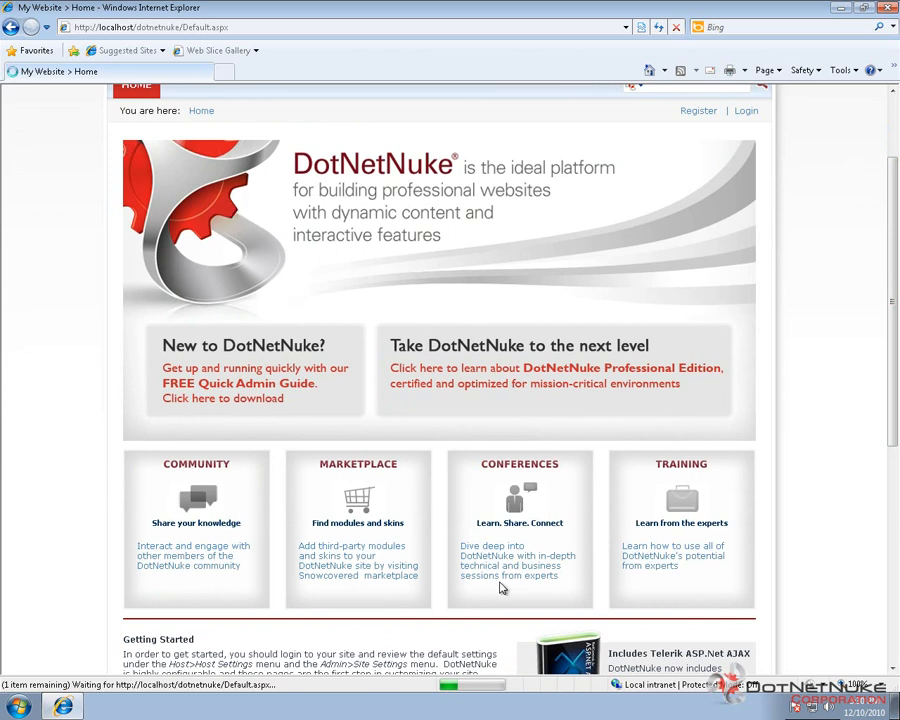
mouse_move(764, 598)
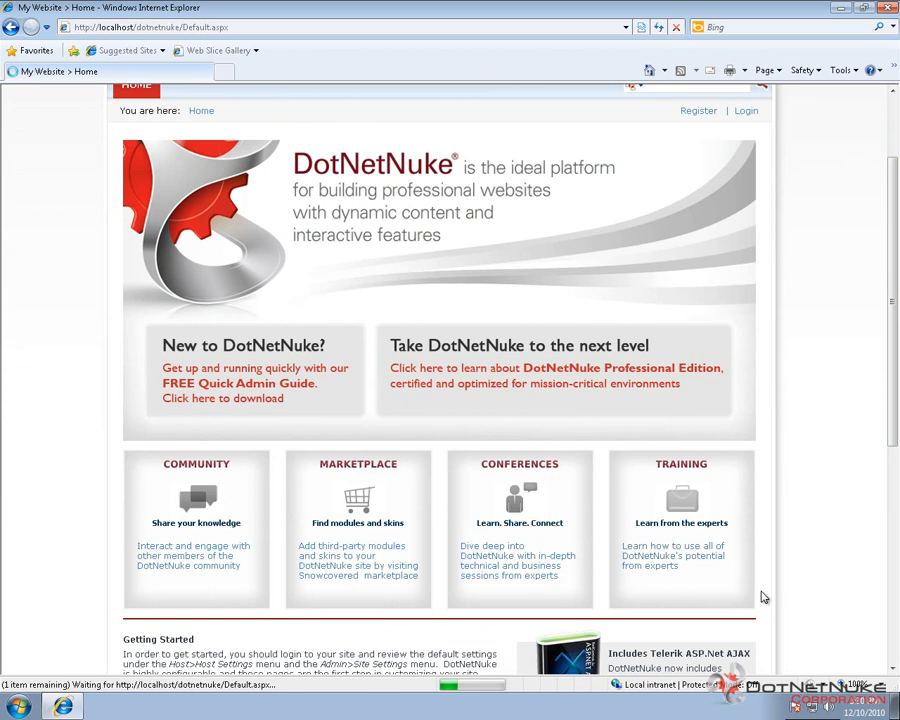
mouse_move(714, 444)
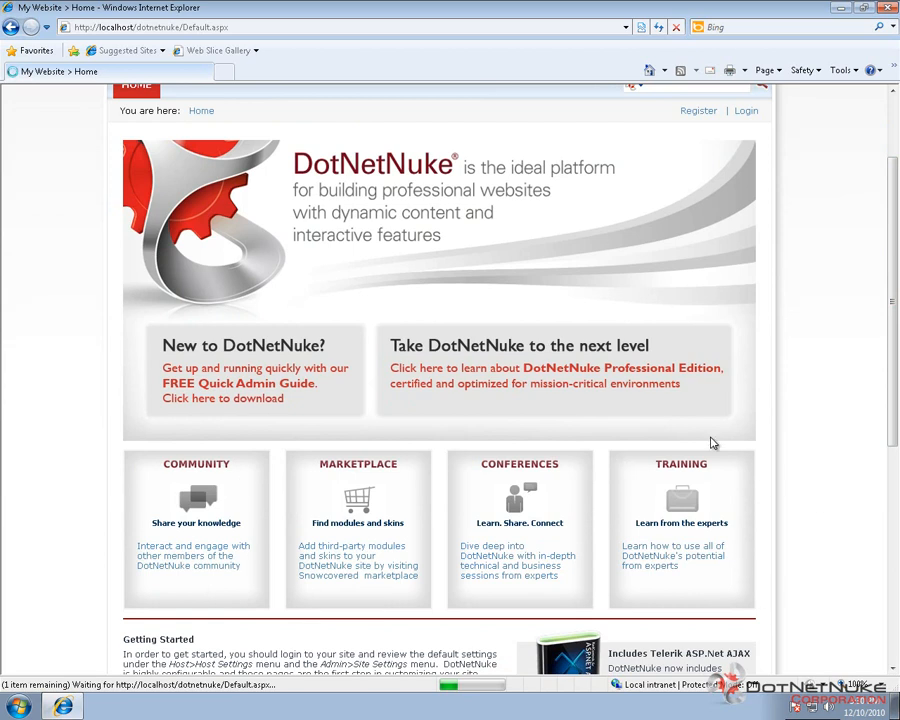
scroll("down", 3)
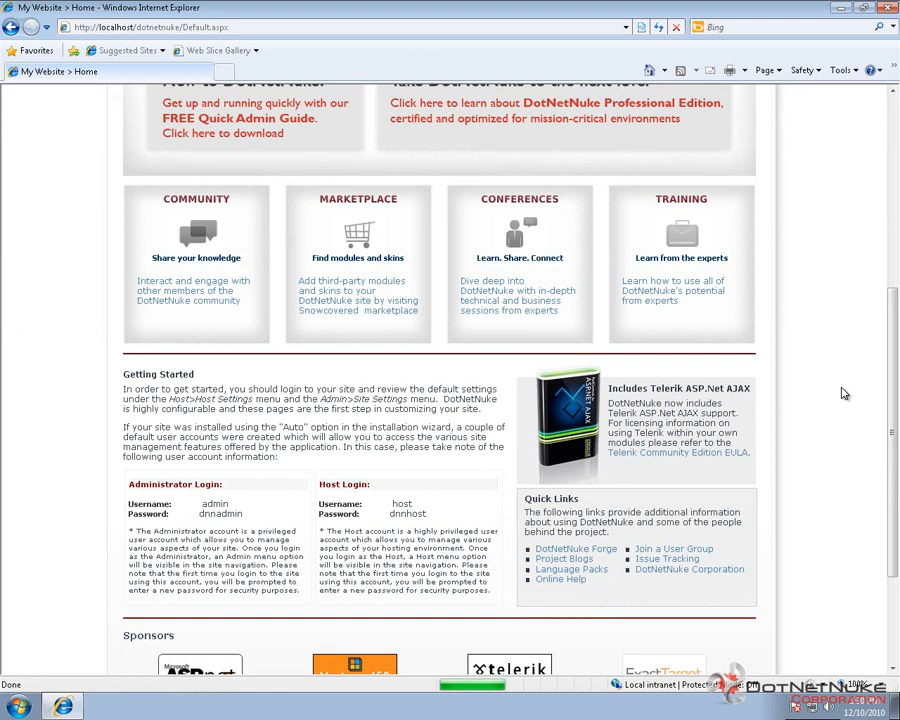
scroll("down", 3)
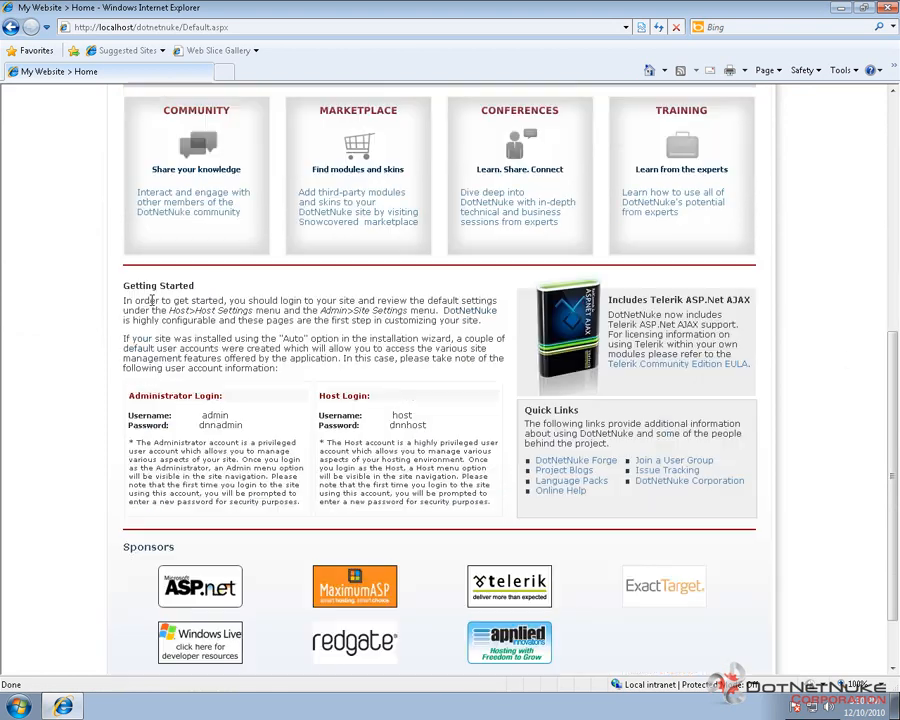
mouse_move(152, 532)
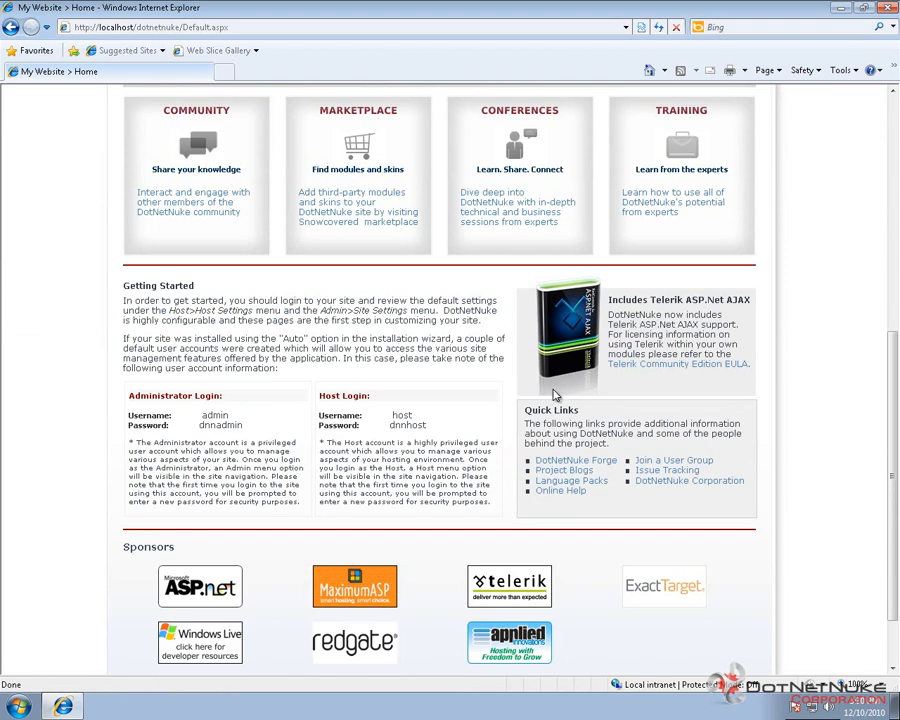
mouse_move(544, 392)
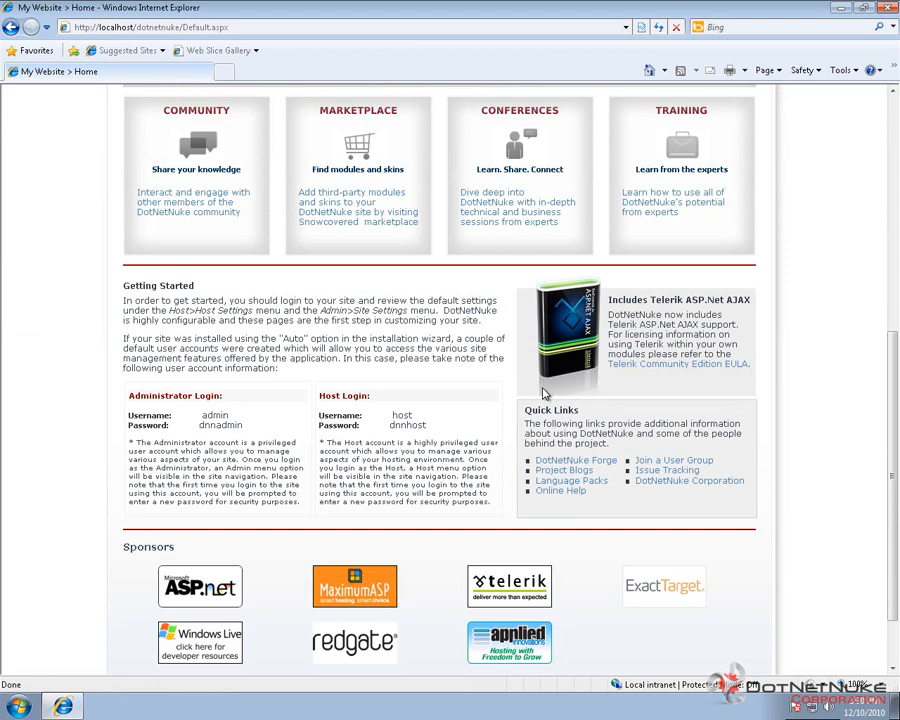
scroll("down", 3)
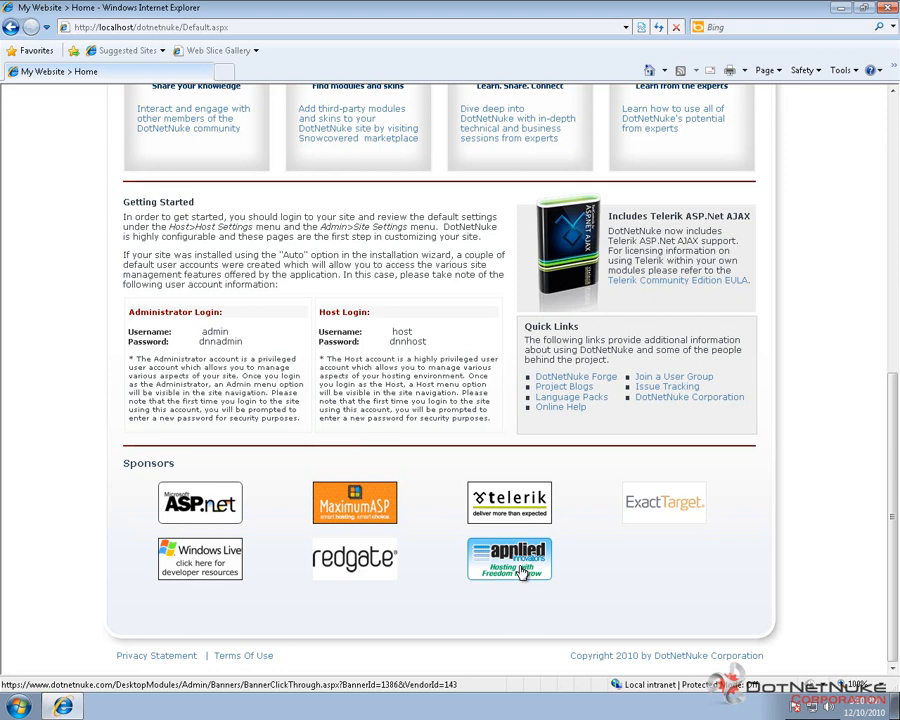
mouse_move(172, 668)
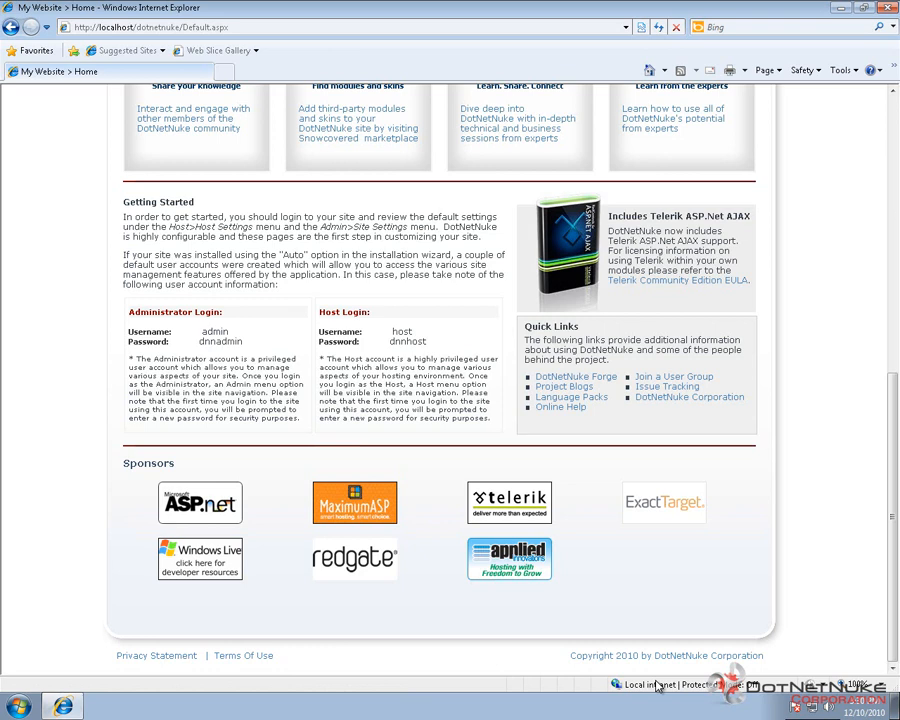
mouse_move(602, 668)
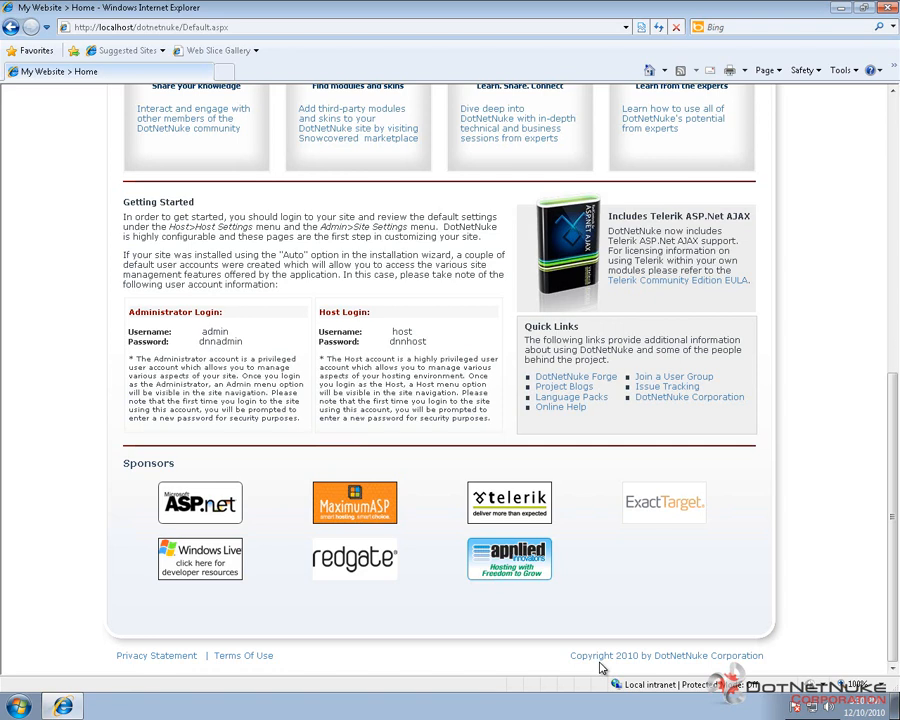
mouse_move(264, 672)
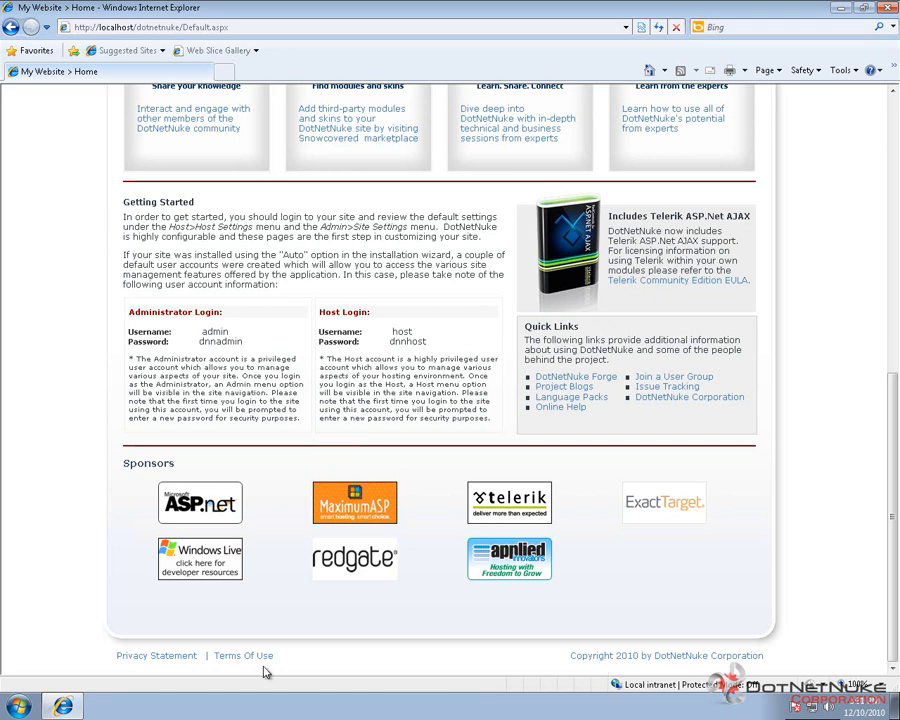
mouse_move(244, 656)
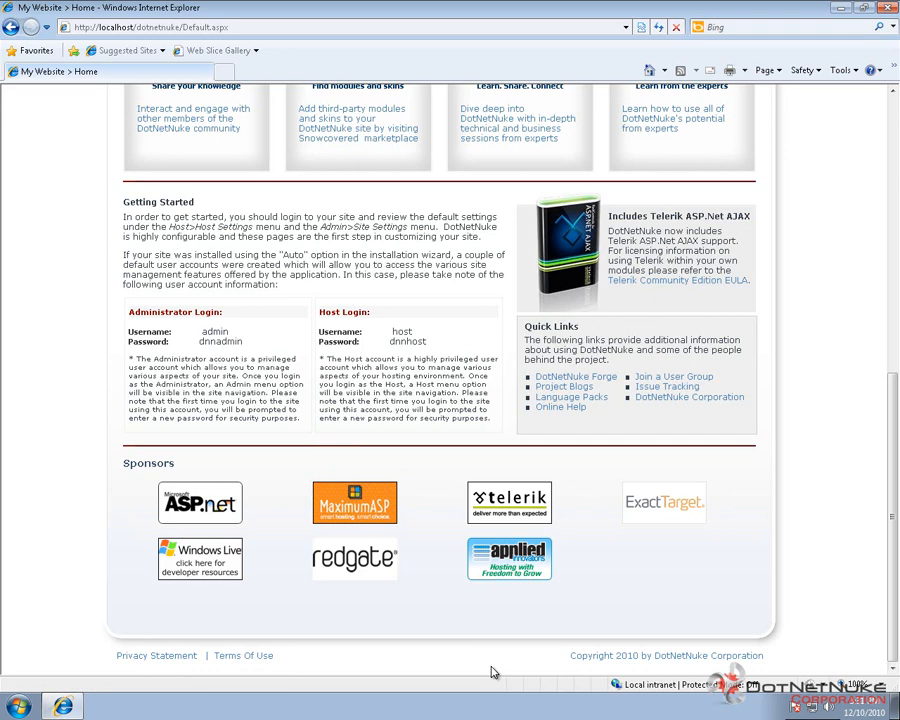
scroll("up", 3)
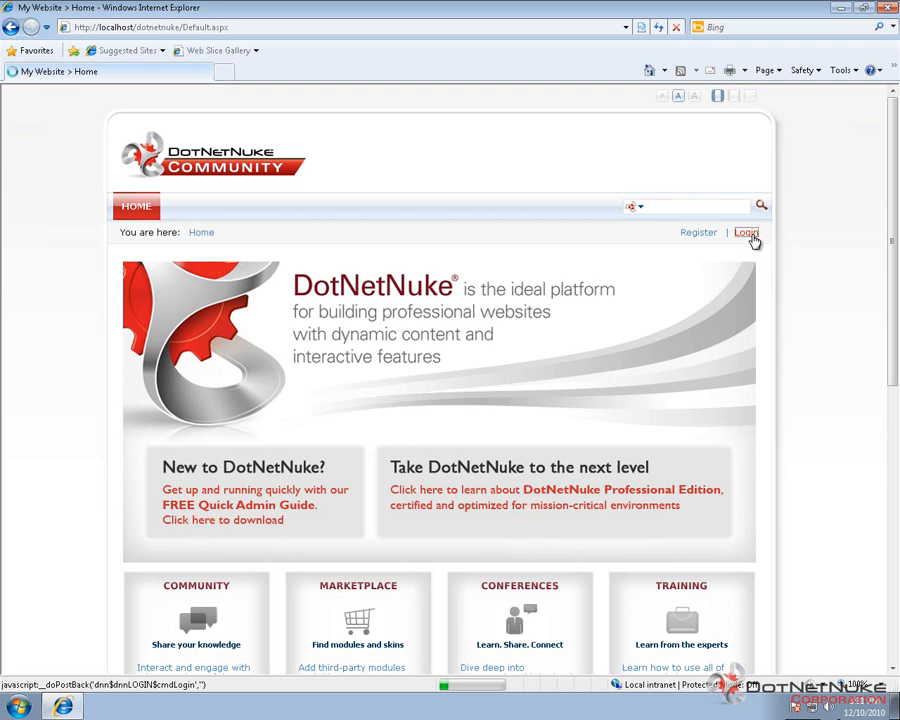
Go to the site's User Log In page via the header Login link.
left_click(746, 232)
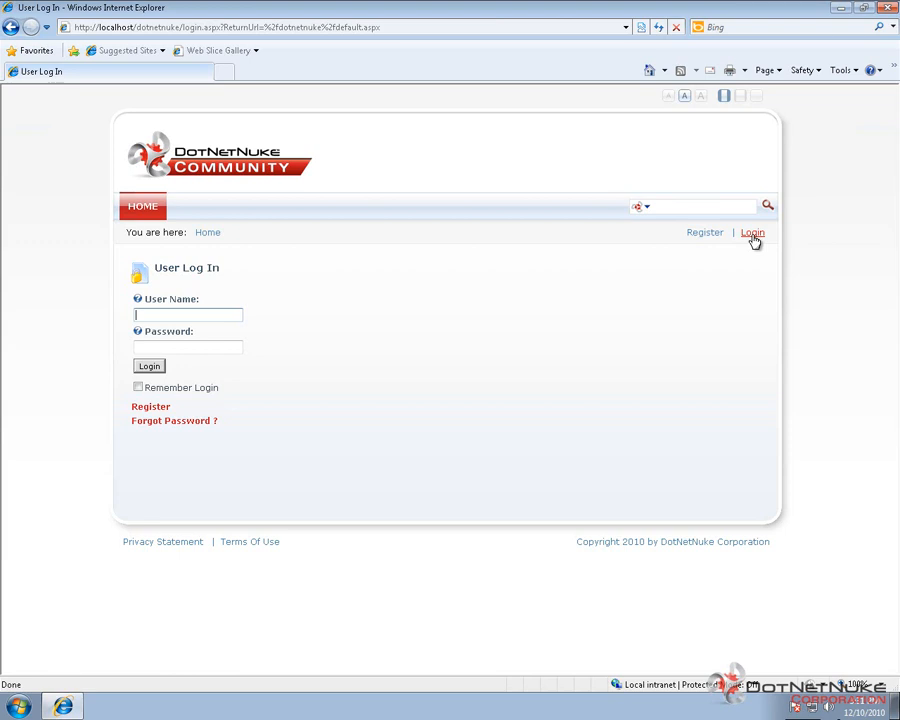
type("admin")
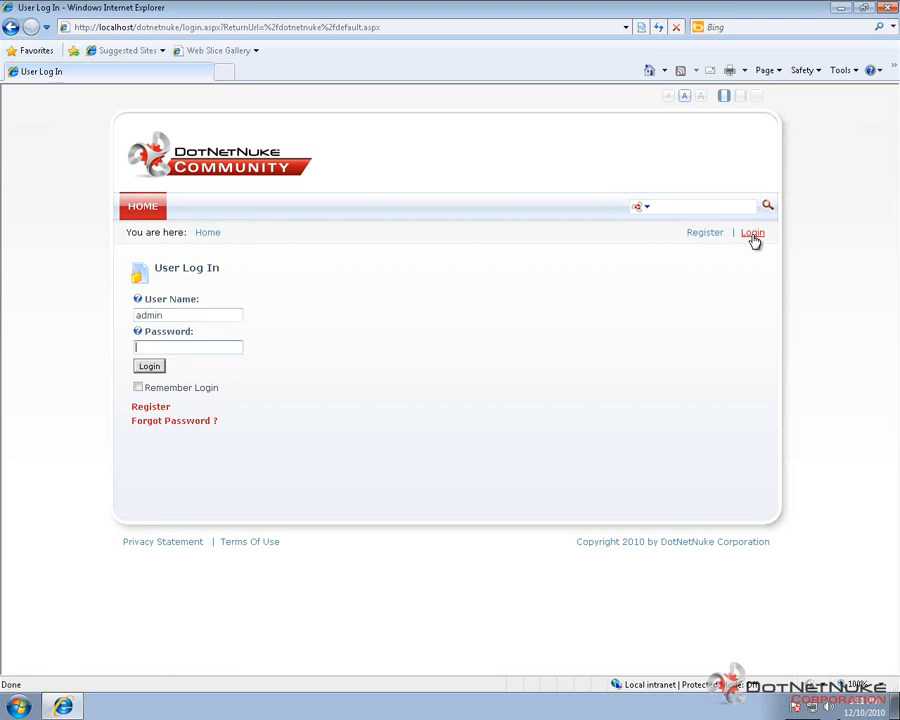
type("password")
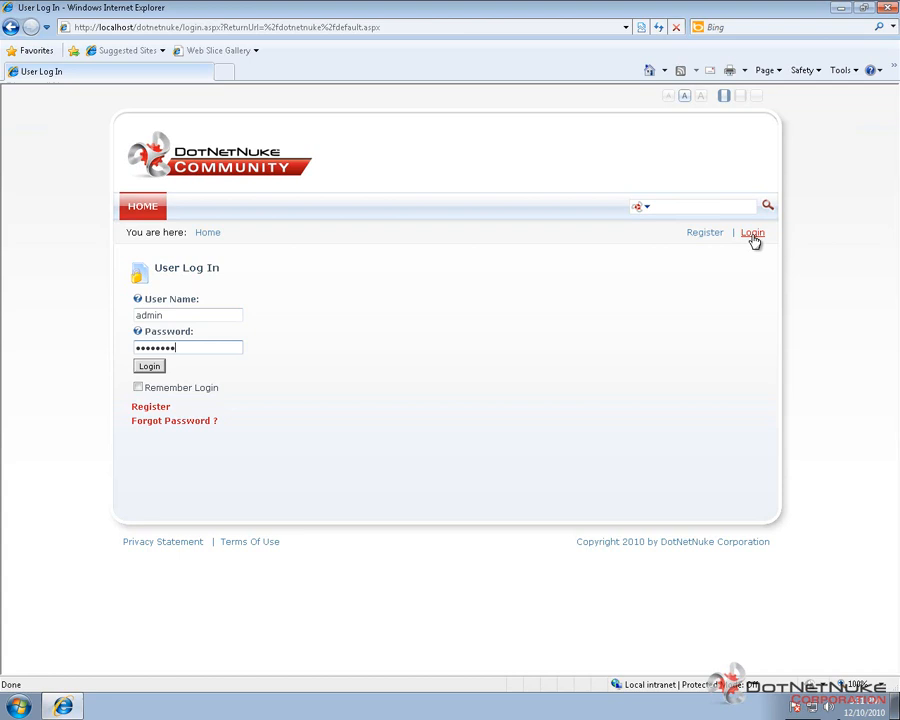
mouse_move(704, 400)
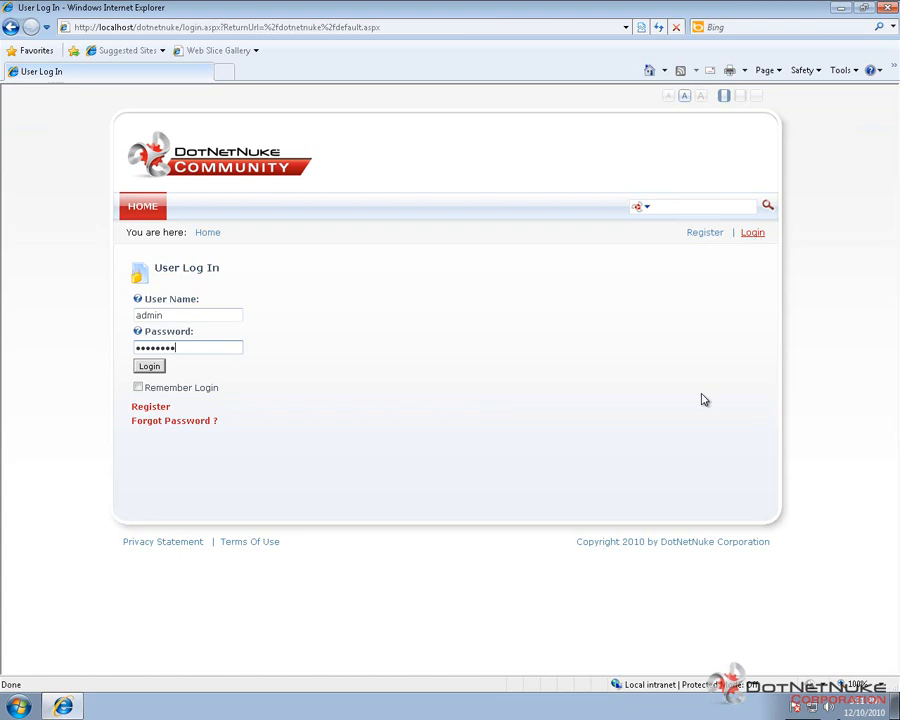
left_click(148, 364)
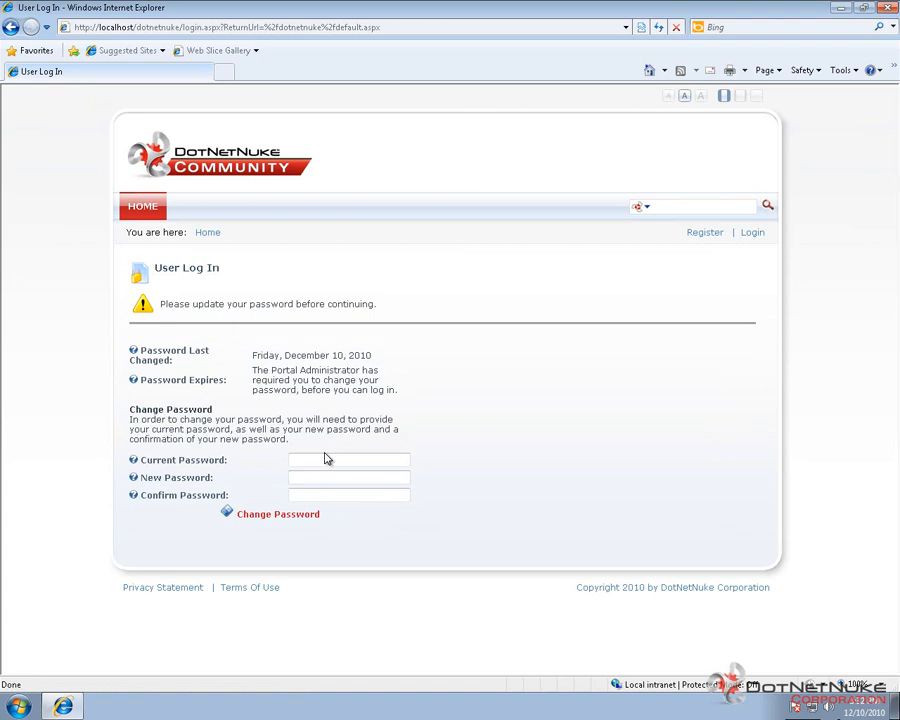
Enter the current and new passwords and submit the password change to reach the home page.
left_click(348, 458)
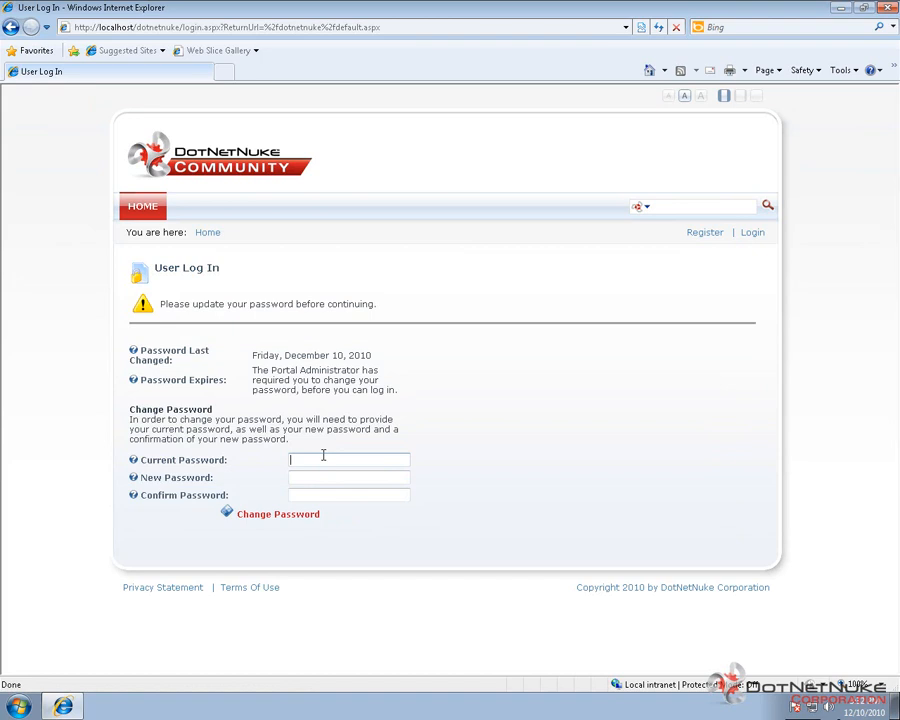
type("•••")
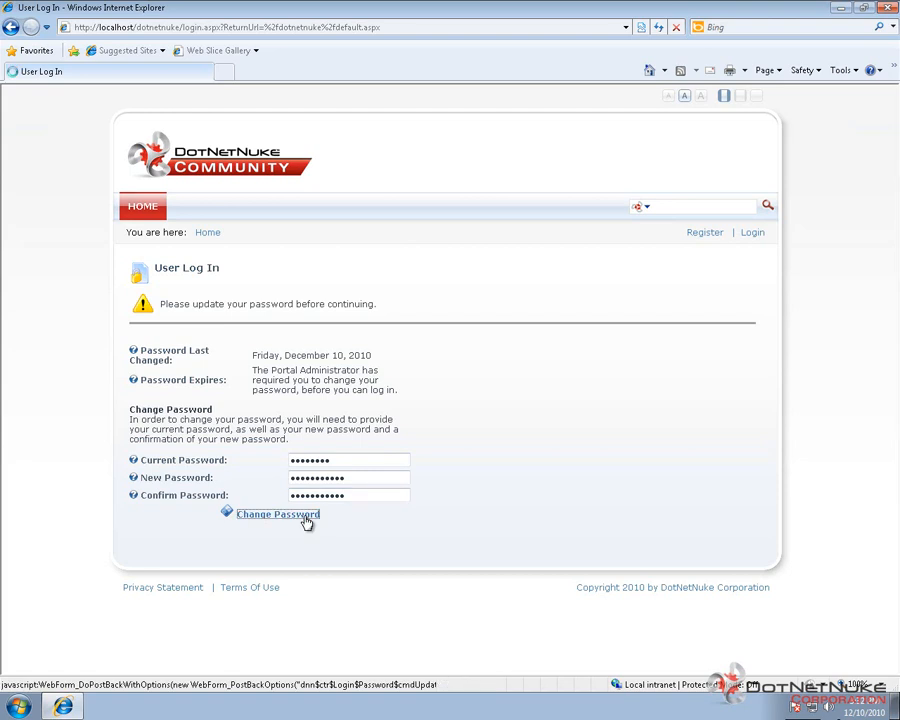
left_click(278, 514)
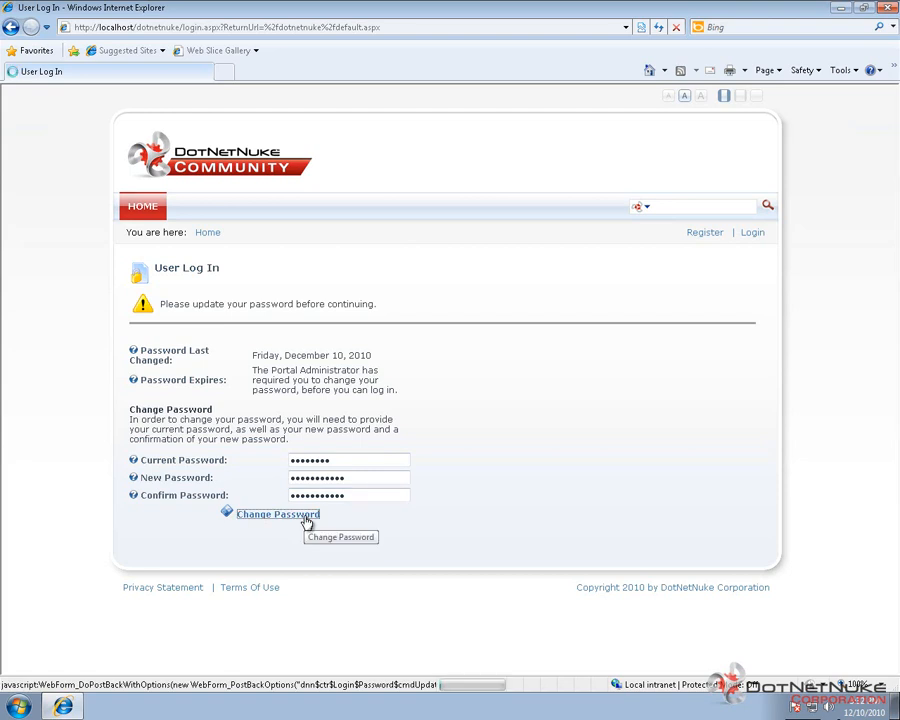
left_click(278, 514)
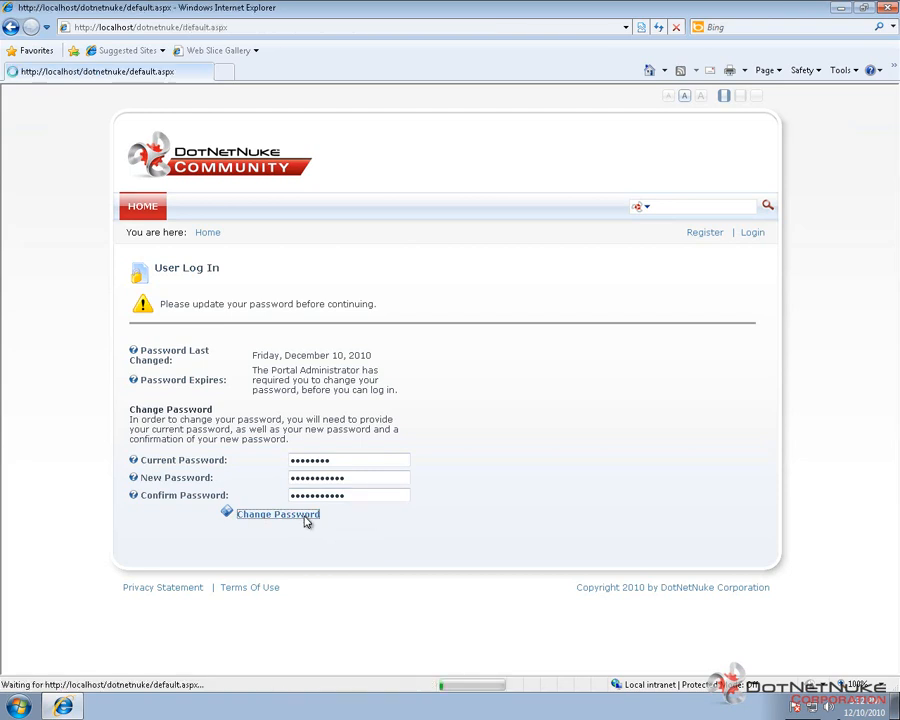
left_click(278, 514)
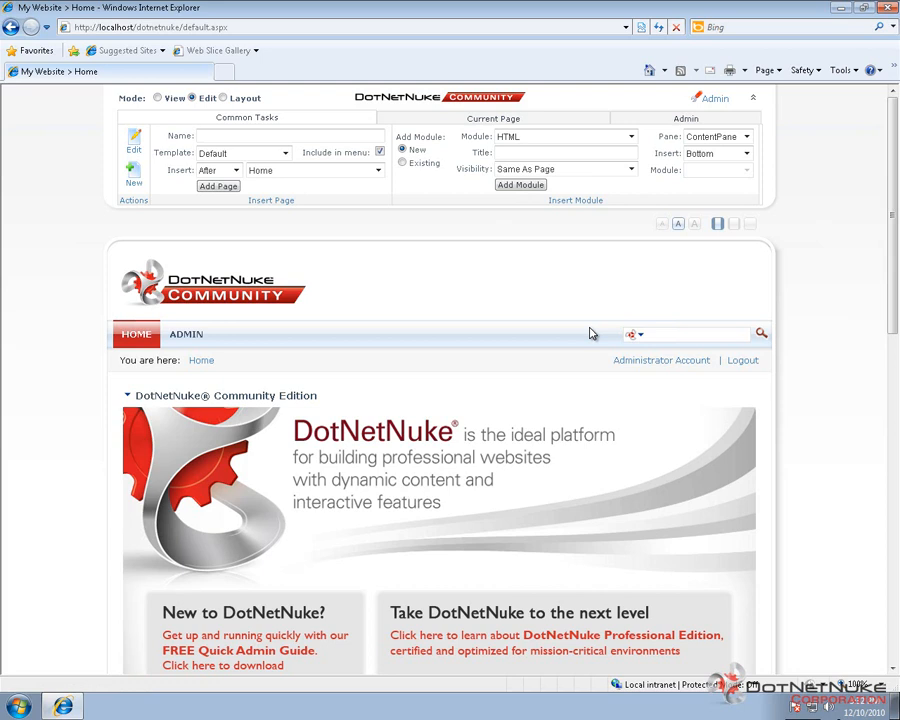
Review the Admin menu options and the home page content as administrator.
left_click(186, 334)
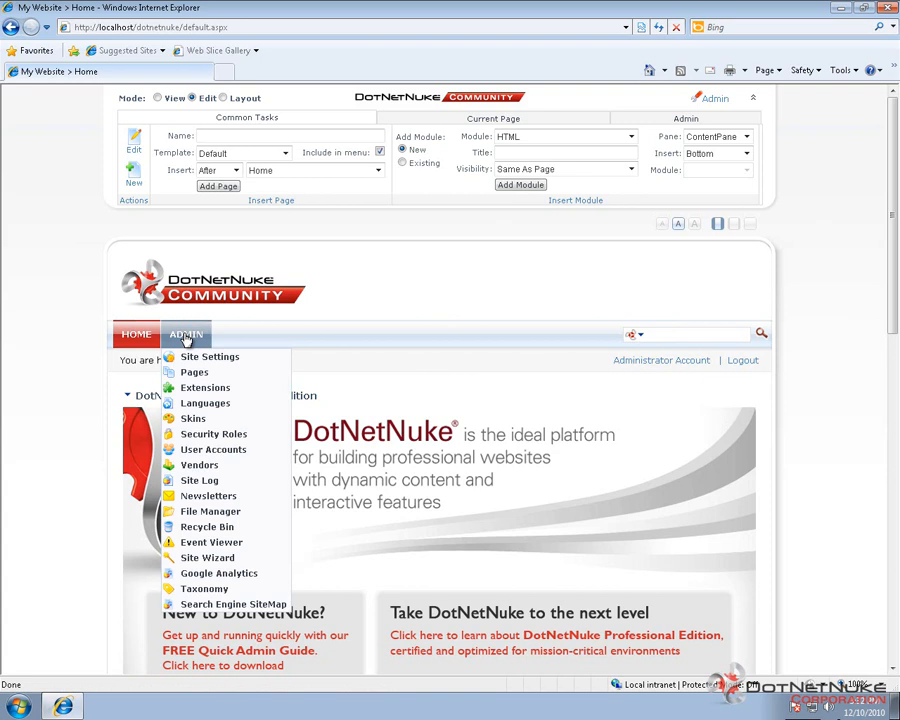
mouse_move(192, 348)
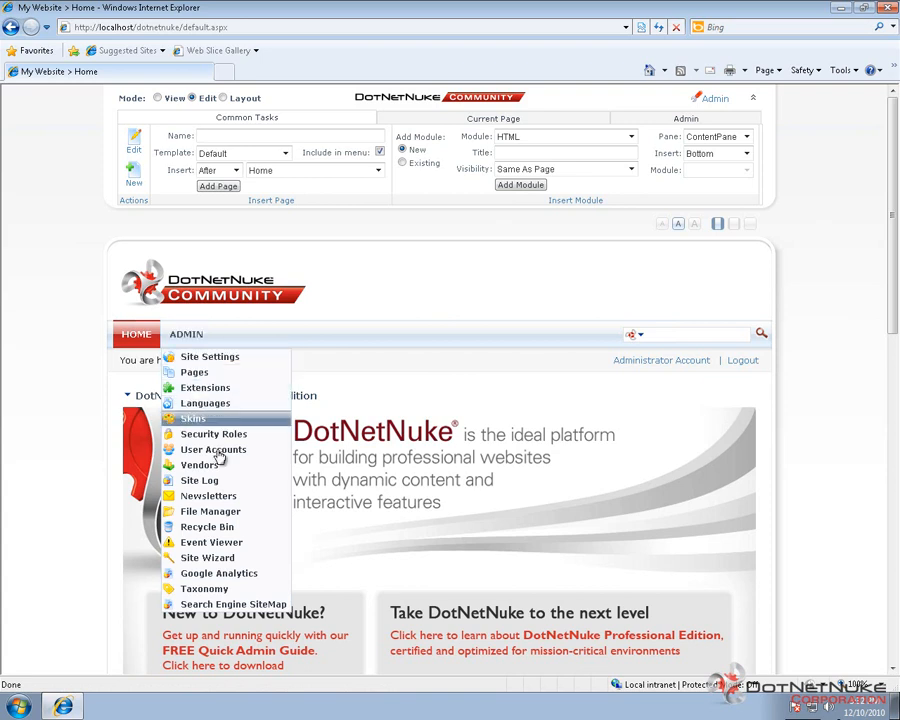
mouse_move(212, 448)
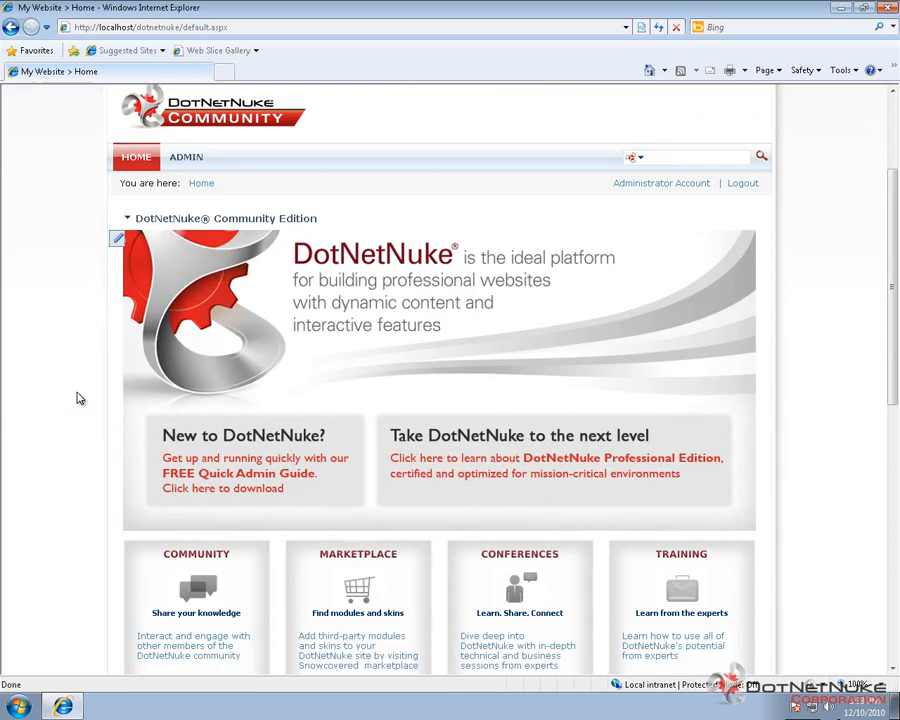
scroll("down", 3)
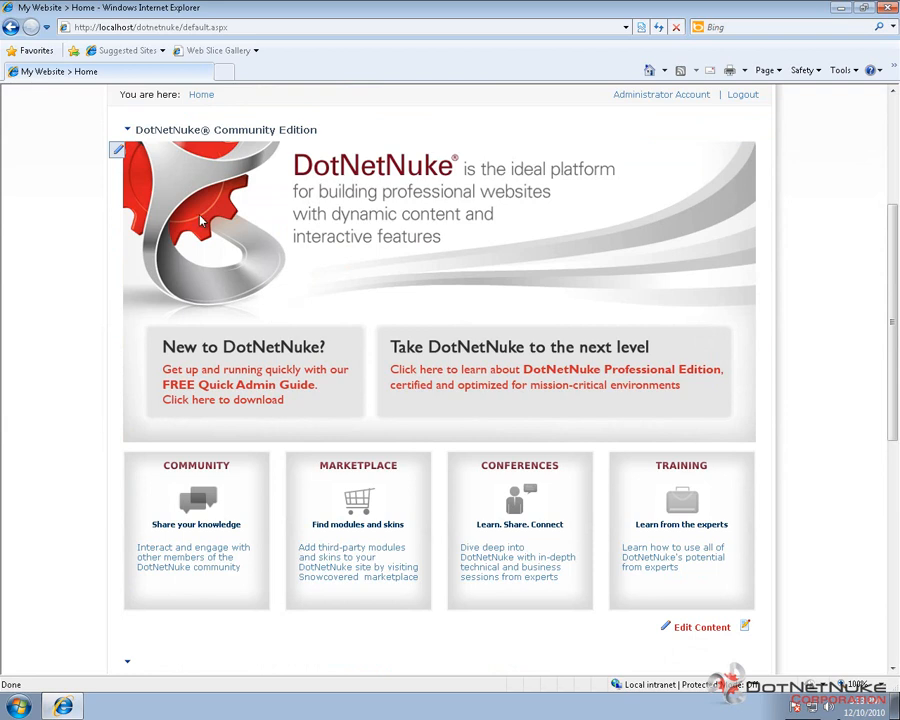
double_click(204, 130)
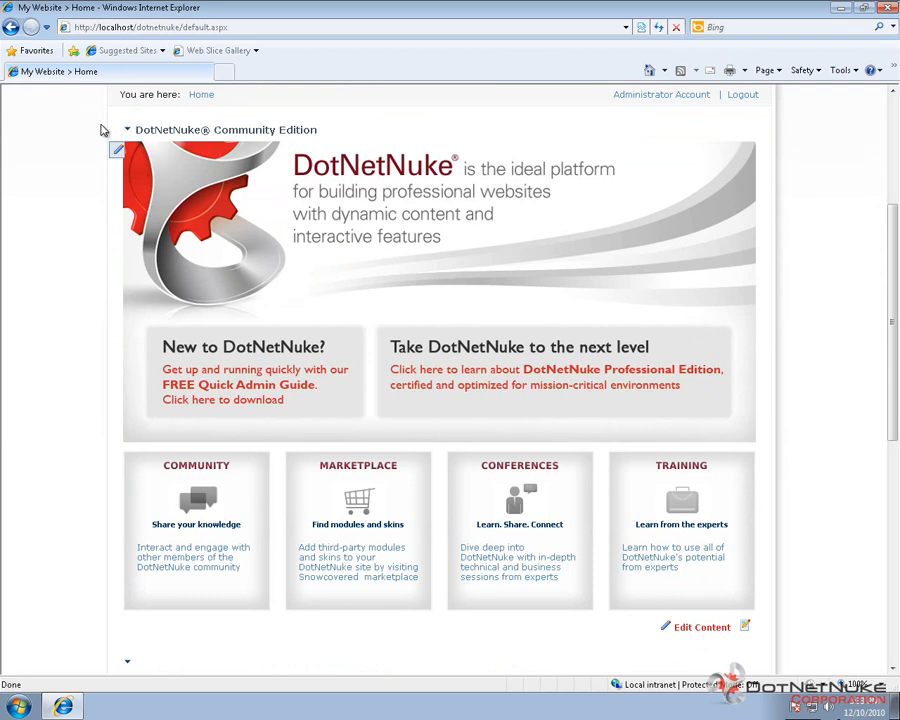
left_click(128, 128)
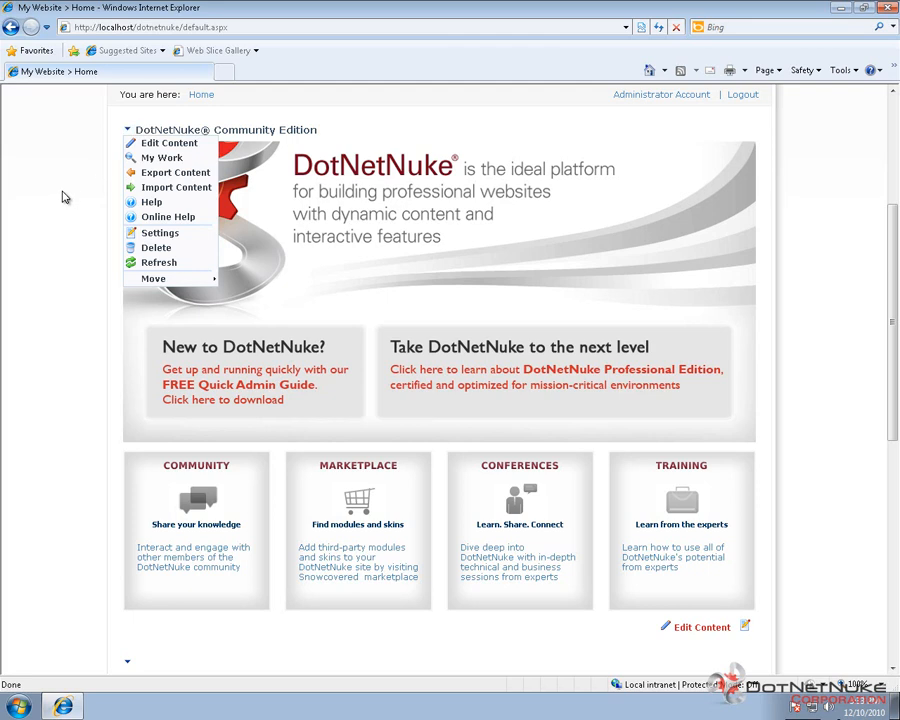
scroll("down", 3)
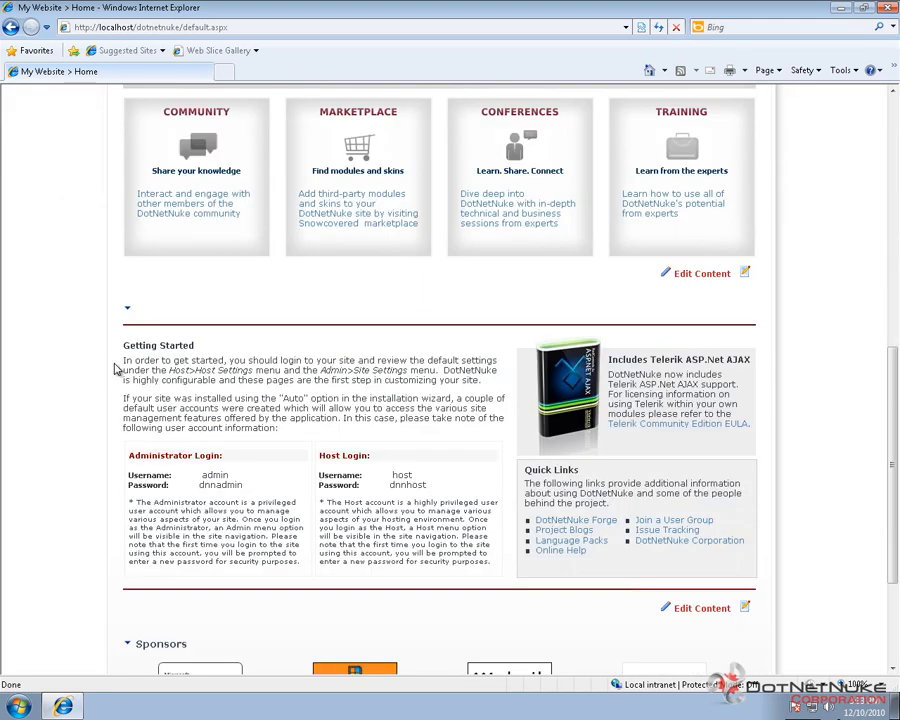
left_click(128, 308)
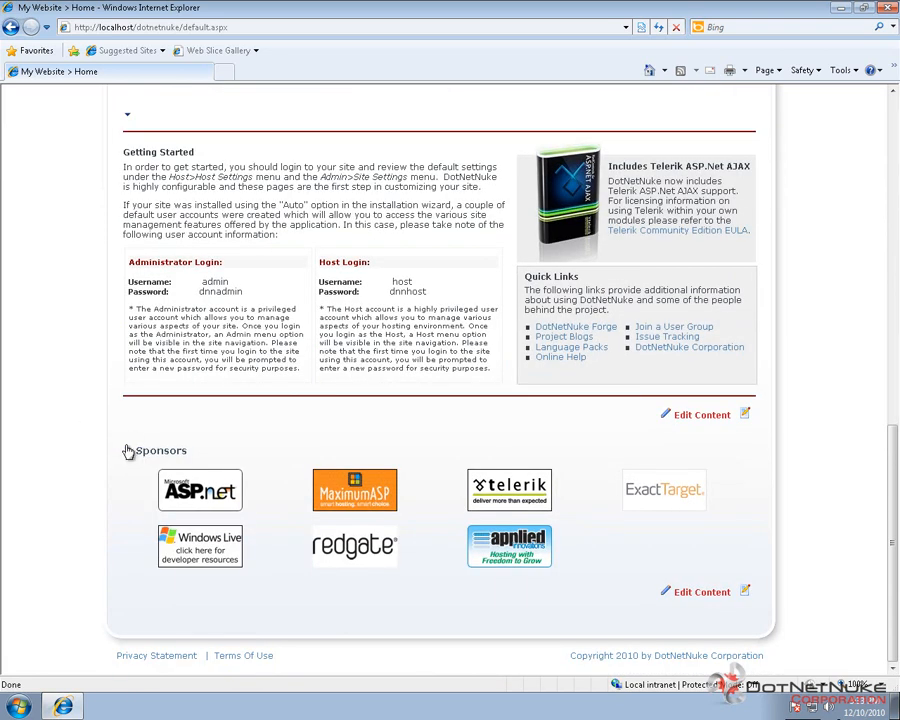
left_click(128, 452)
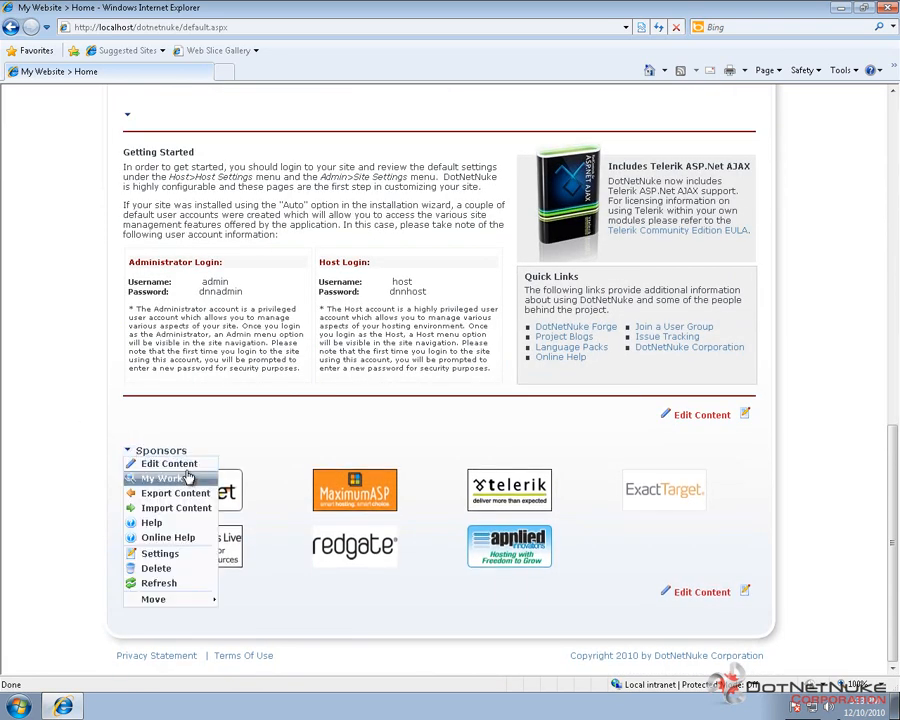
mouse_move(168, 464)
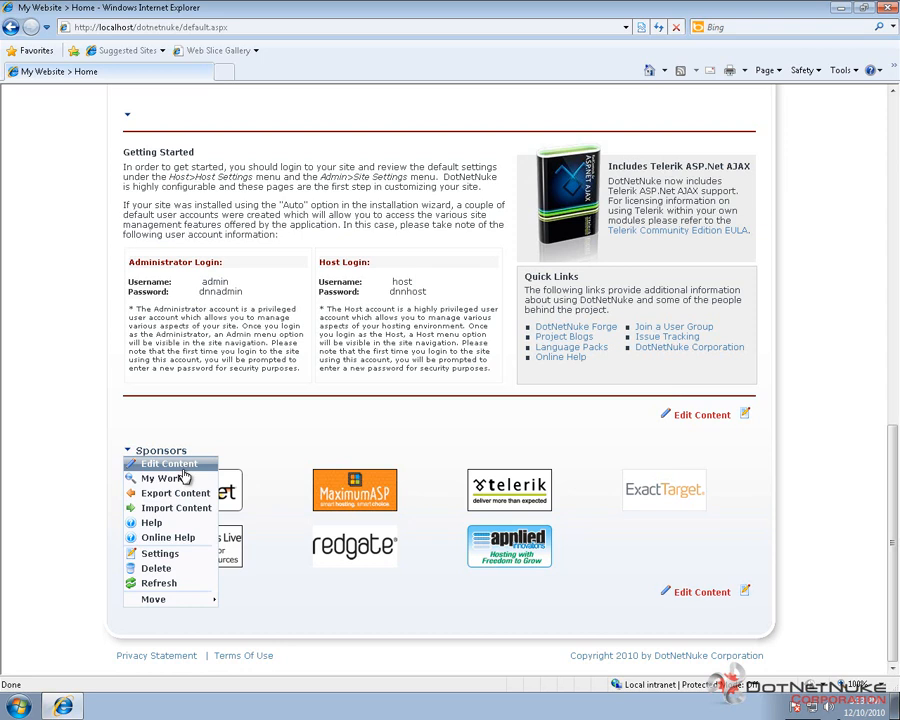
left_click(100, 464)
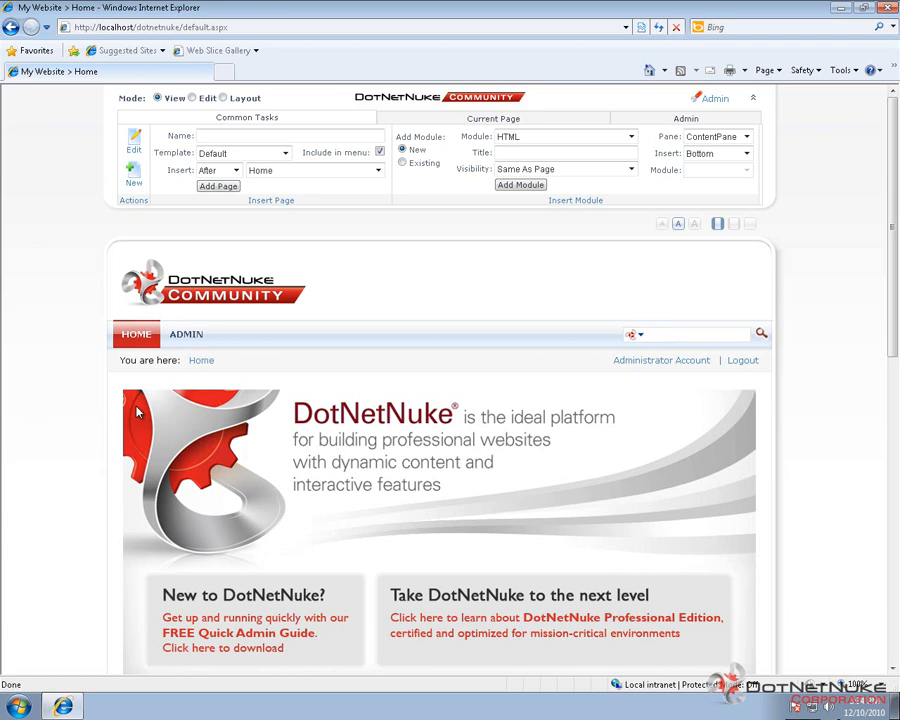
left_click(192, 98)
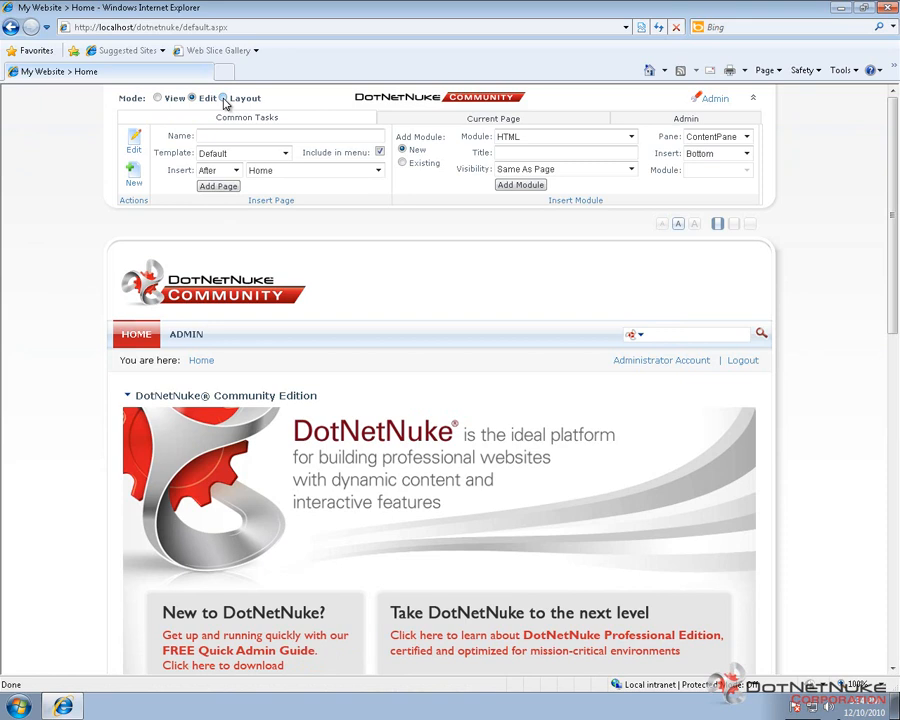
Switch the home page into Layout mode from the control panel.
left_click(226, 98)
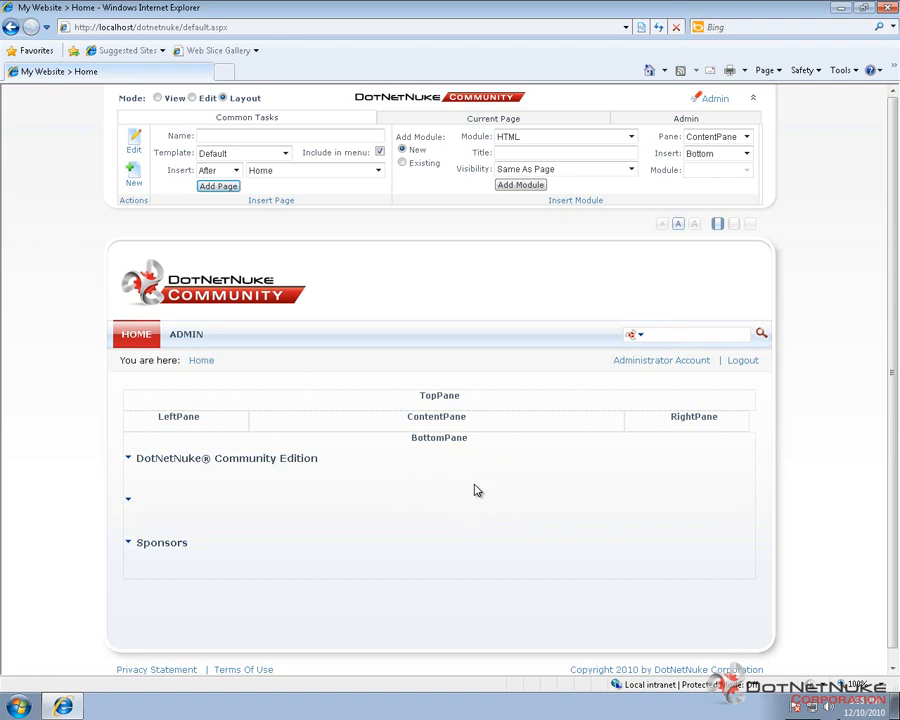
mouse_move(612, 444)
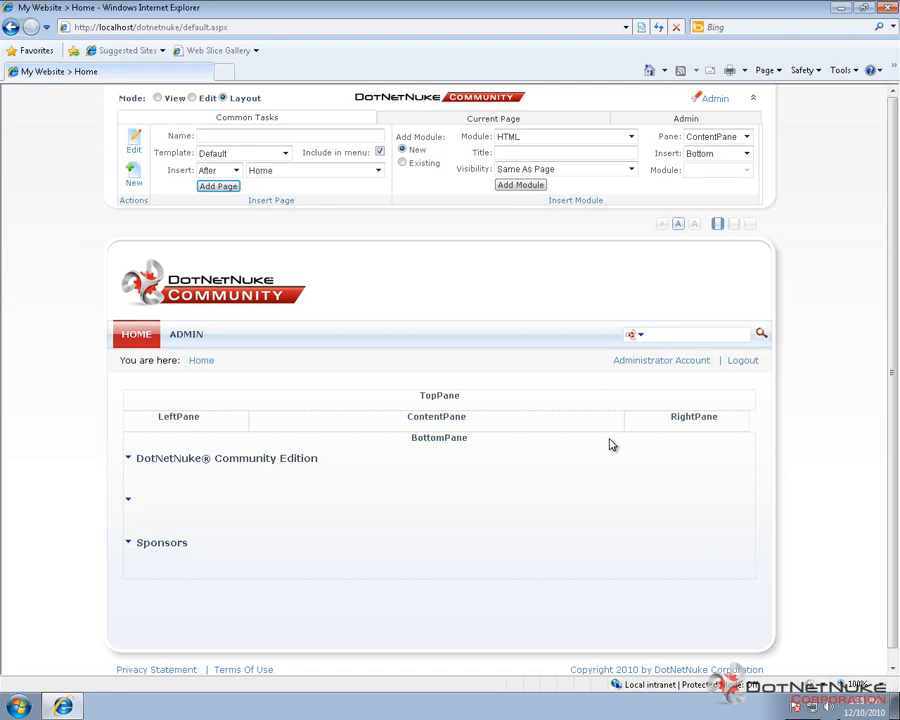
mouse_move(310, 500)
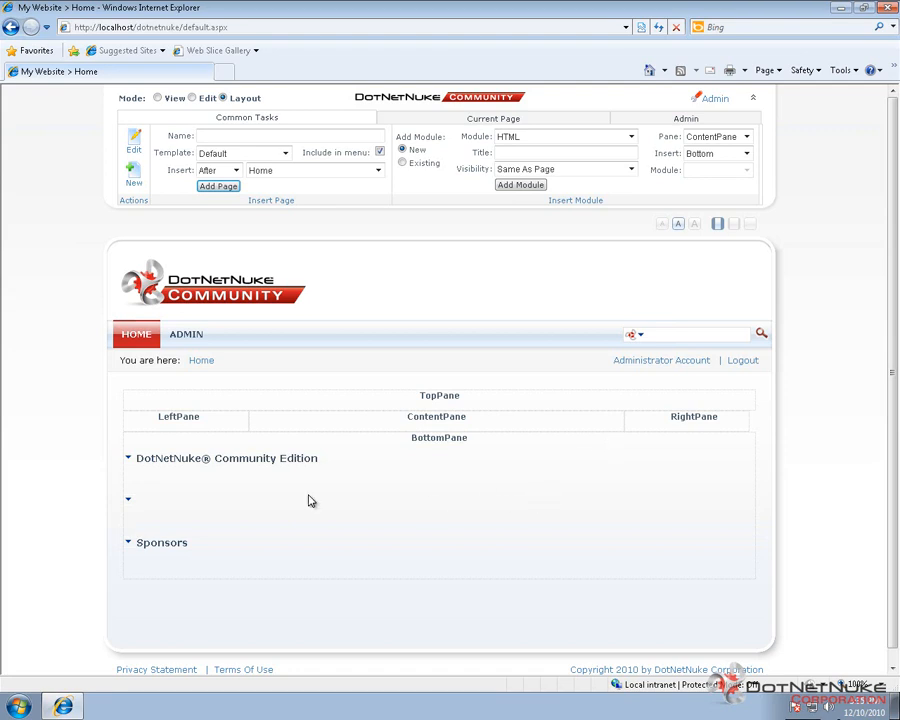
Move the DotNetNuke Community Edition module into the TopPane via its action menu.
left_click(128, 458)
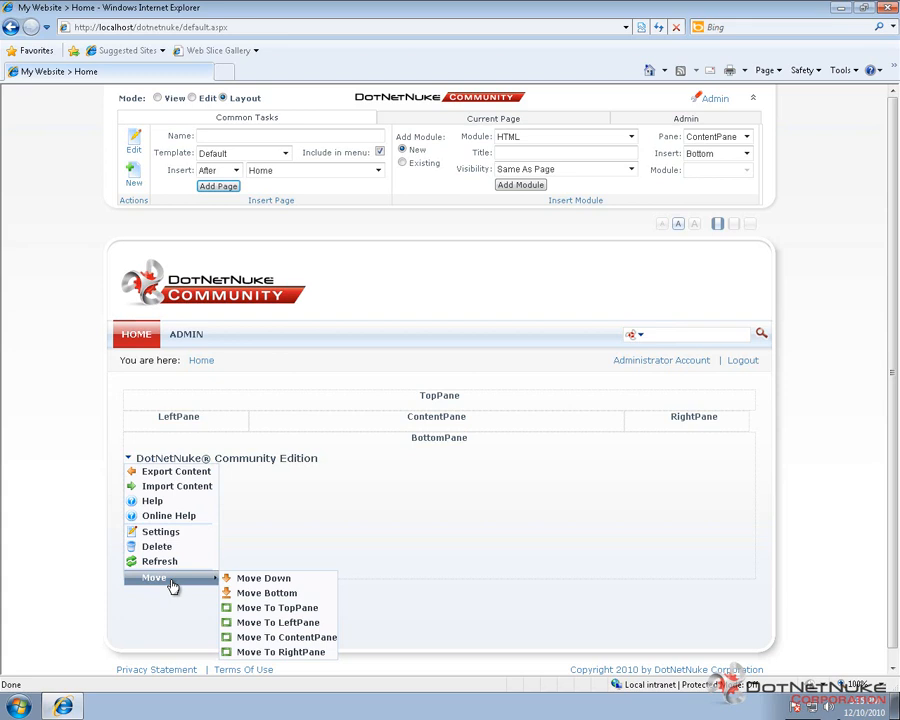
mouse_move(276, 608)
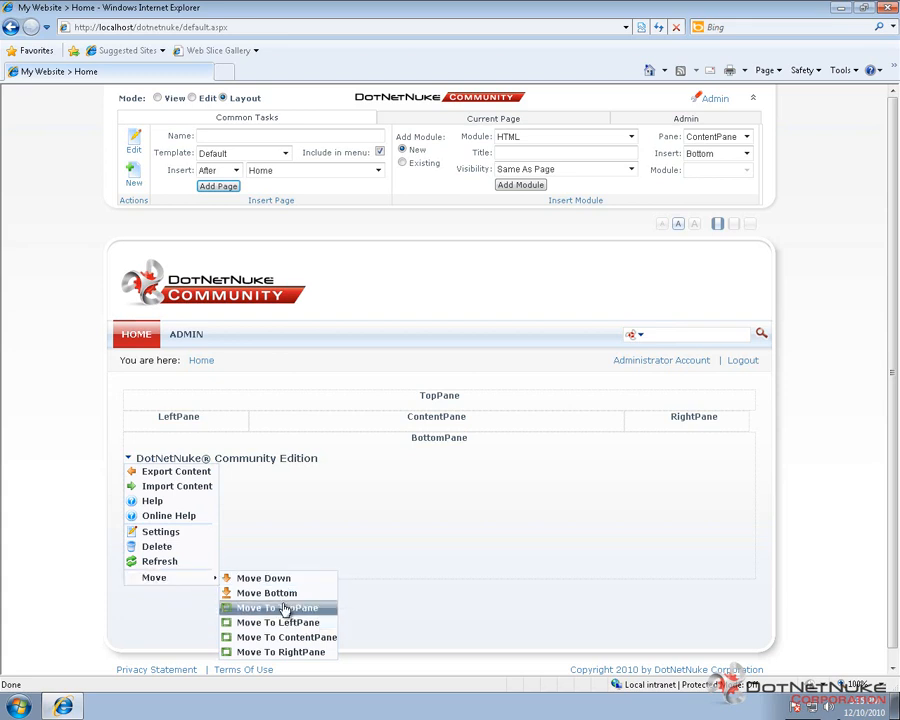
left_click(276, 608)
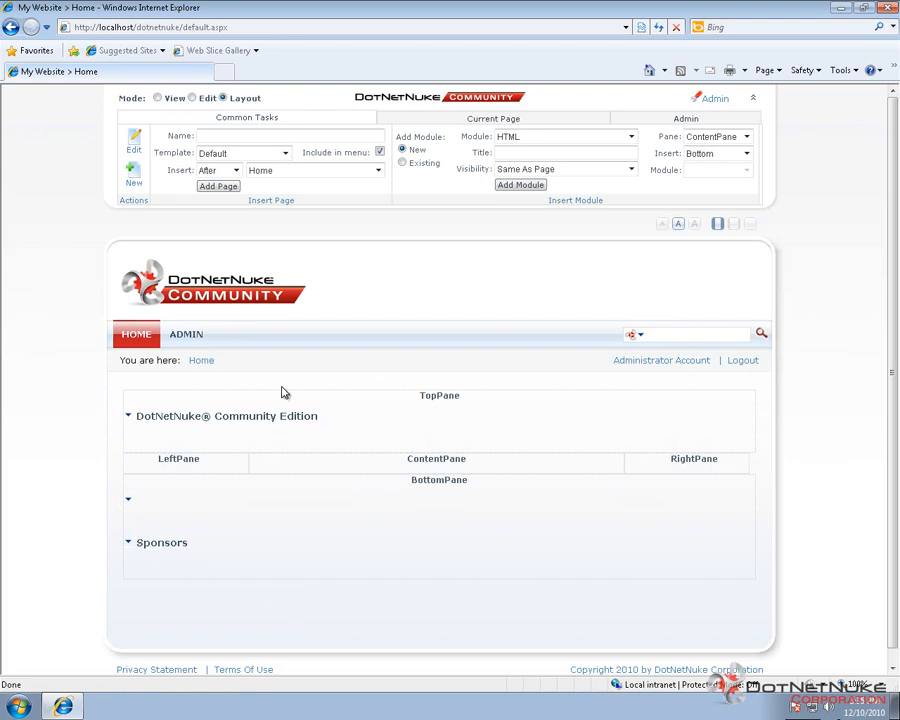
mouse_move(422, 396)
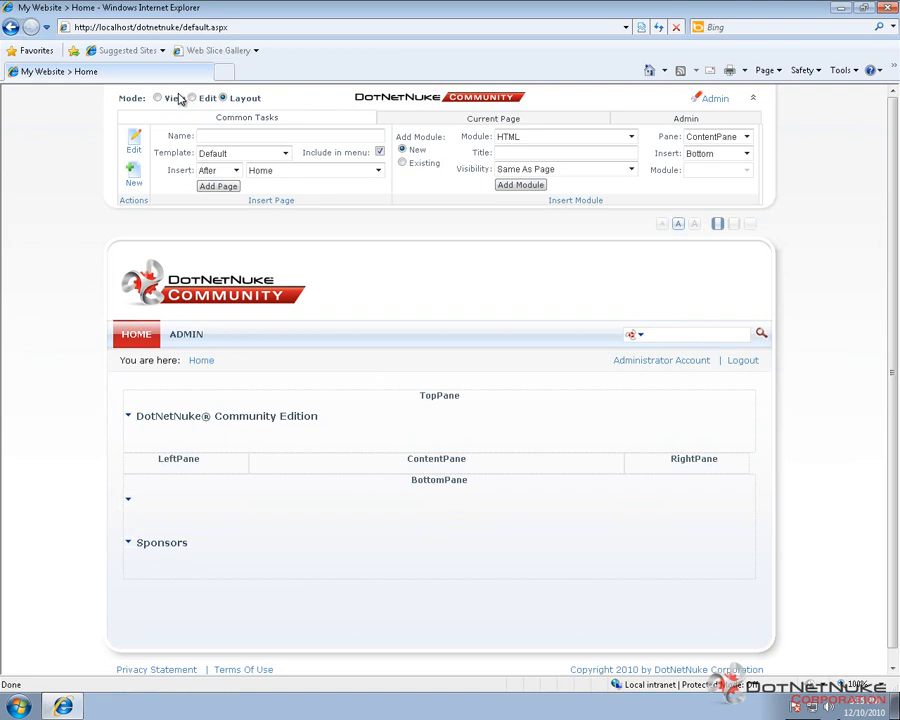
Switch back to View mode and scroll down to check the banner content.
left_click(156, 96)
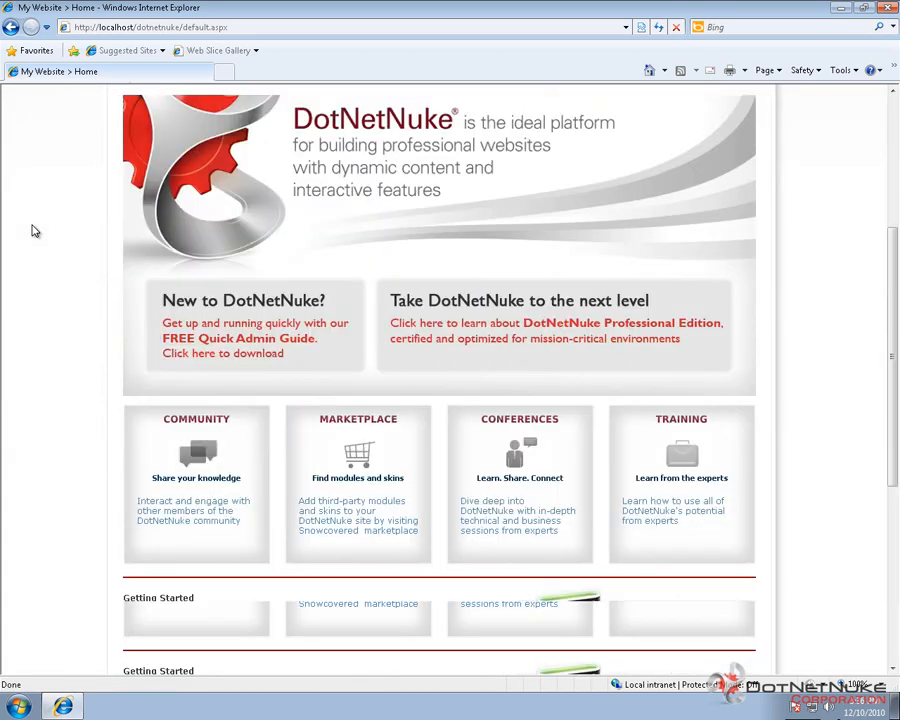
scroll("down", 3)
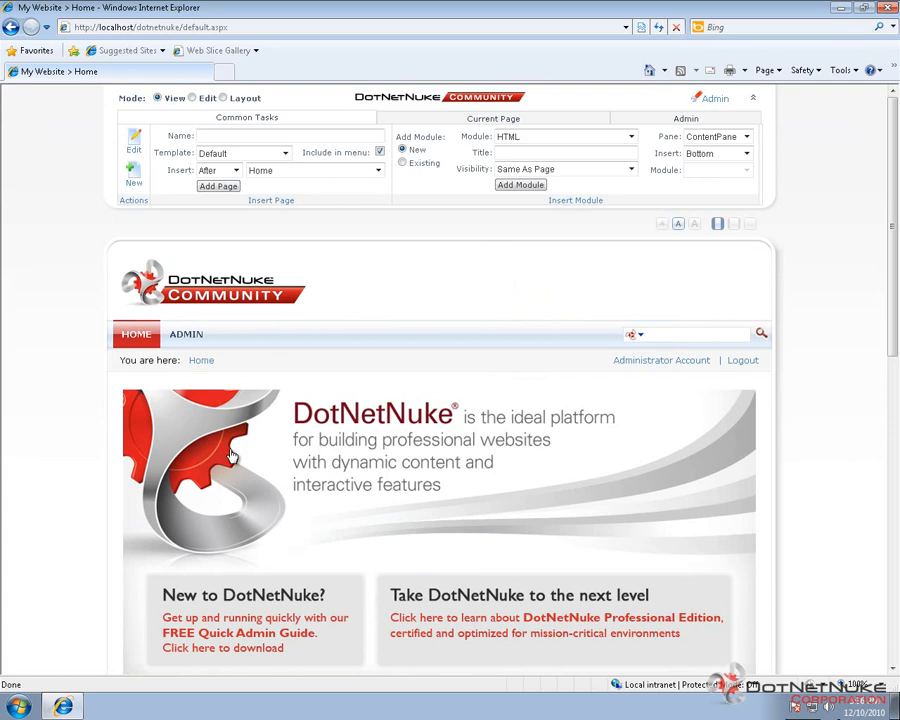
In Layout mode, move the untitled module to the ContentPane and Sponsors to the RightPane.
left_click(222, 96)
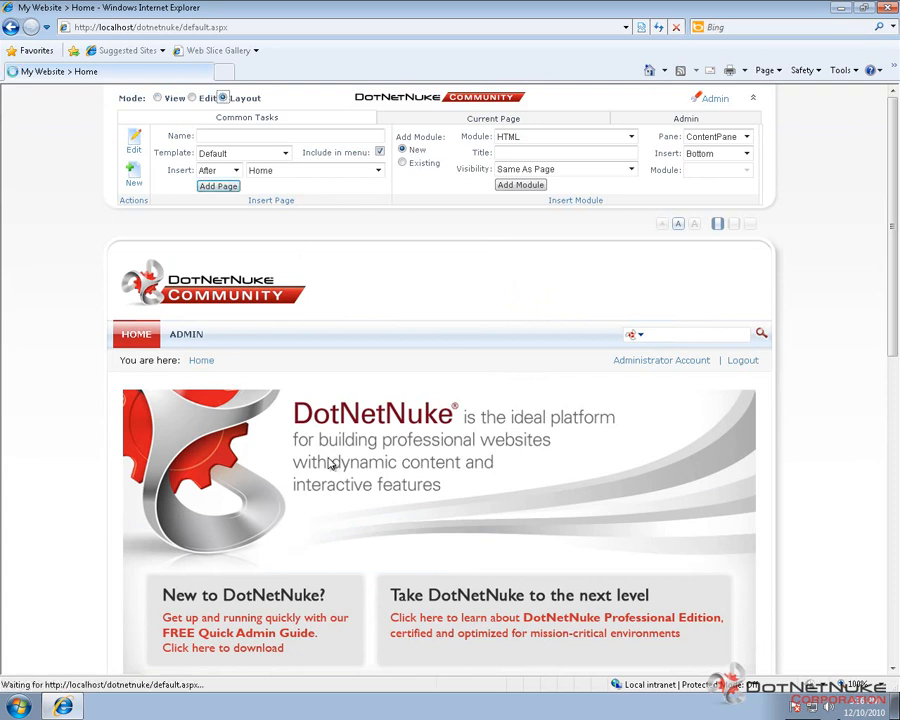
left_click(222, 96)
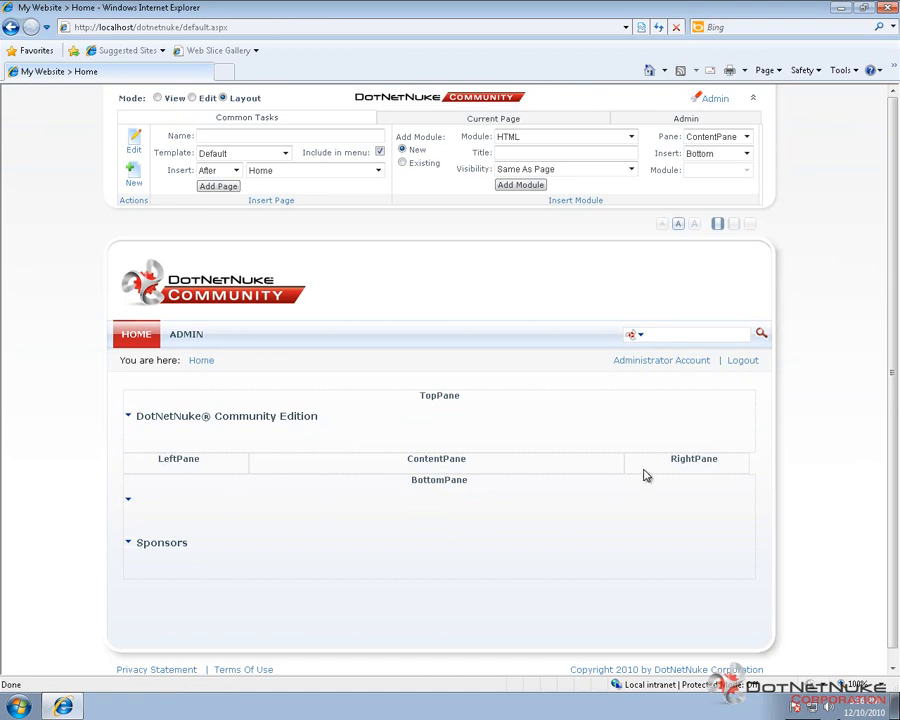
mouse_move(324, 580)
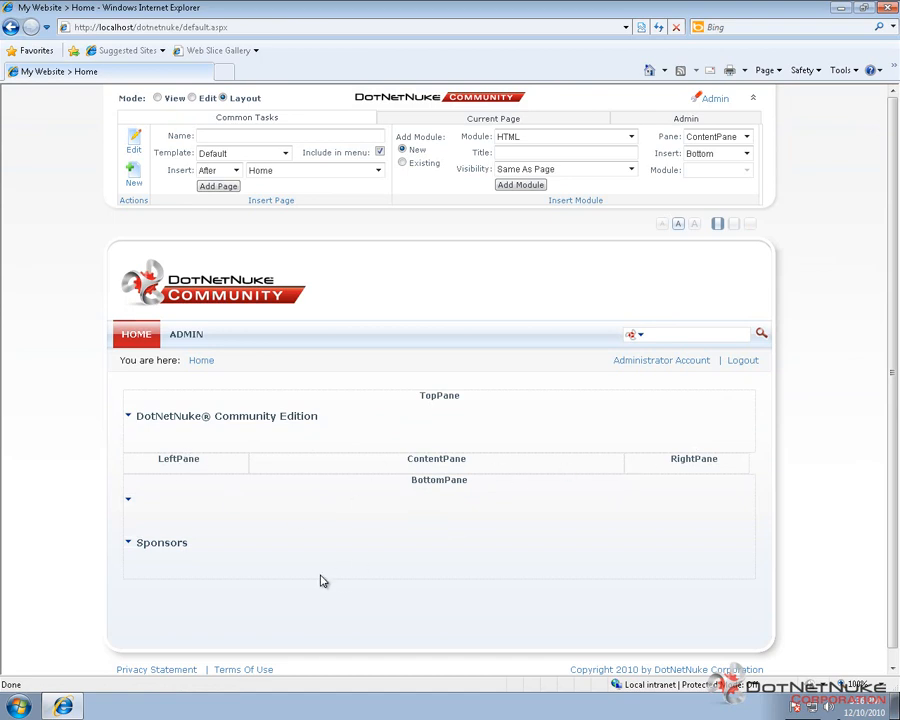
mouse_move(280, 482)
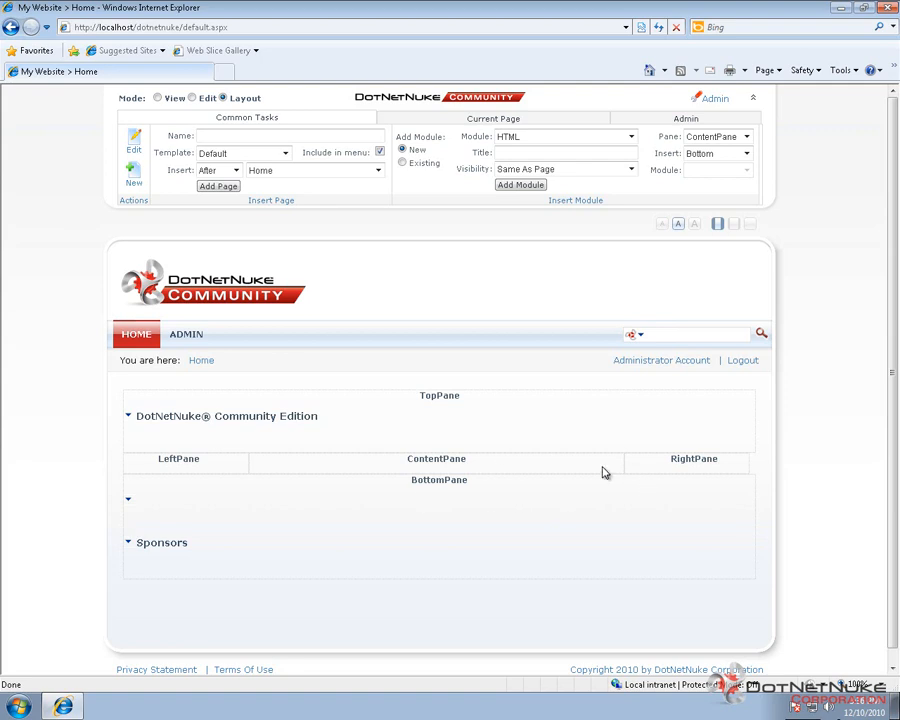
mouse_move(324, 564)
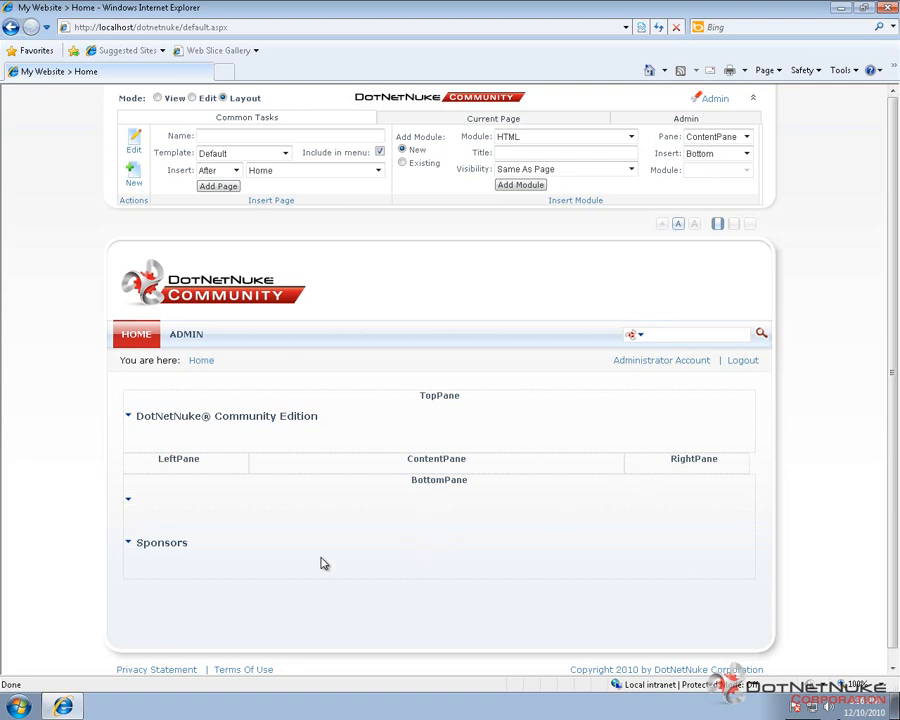
left_click(128, 500)
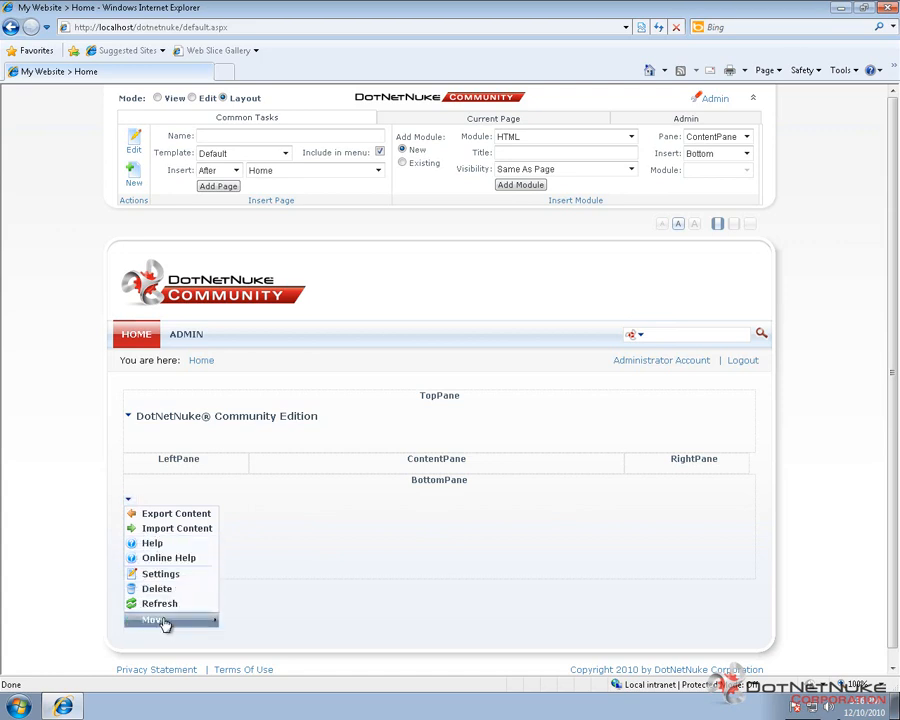
mouse_move(152, 620)
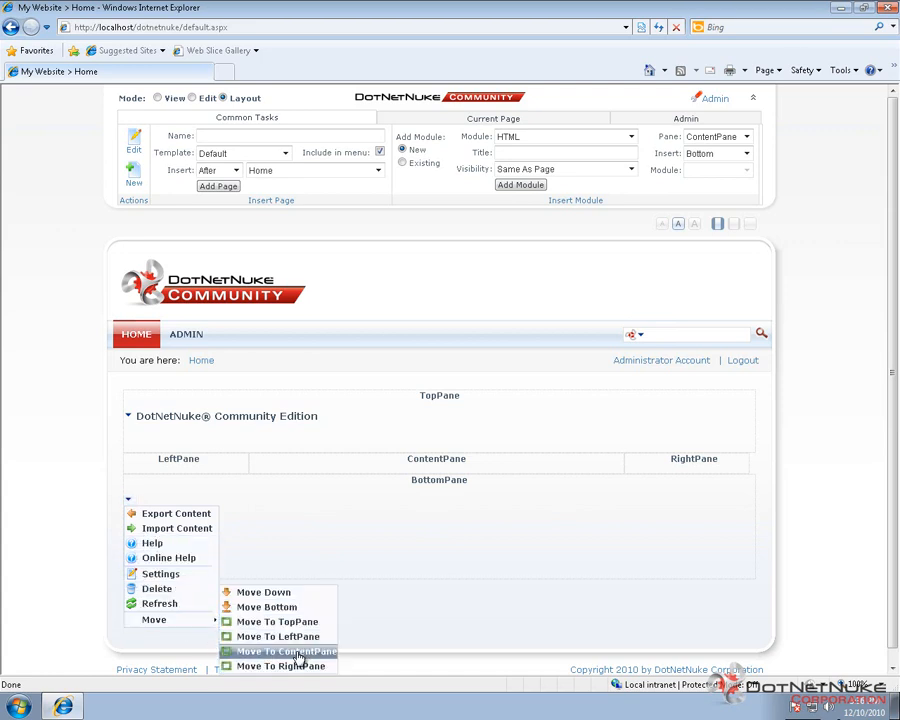
left_click(286, 652)
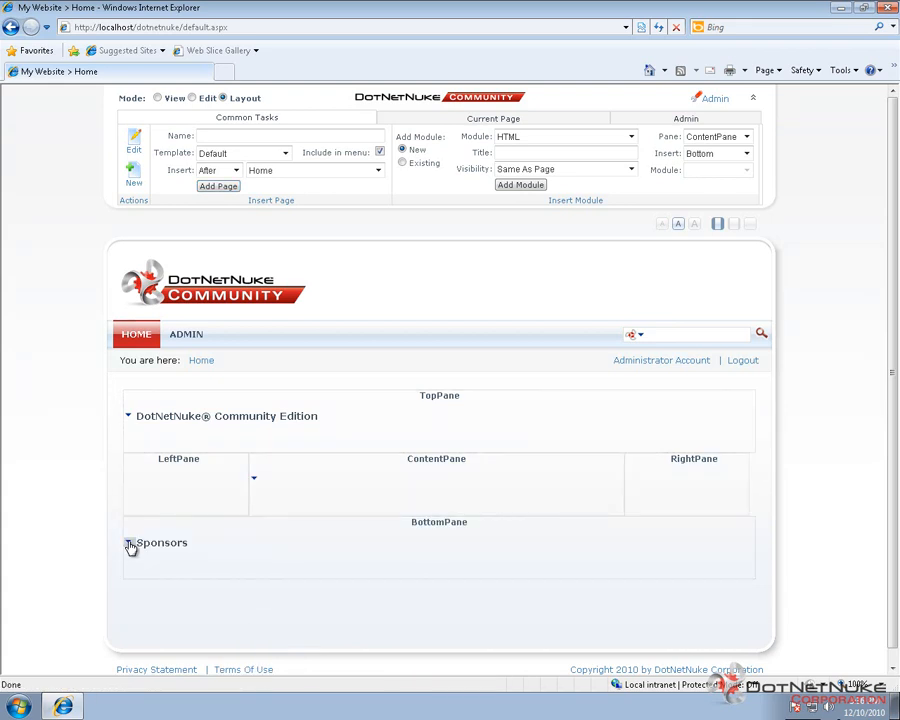
left_click(128, 542)
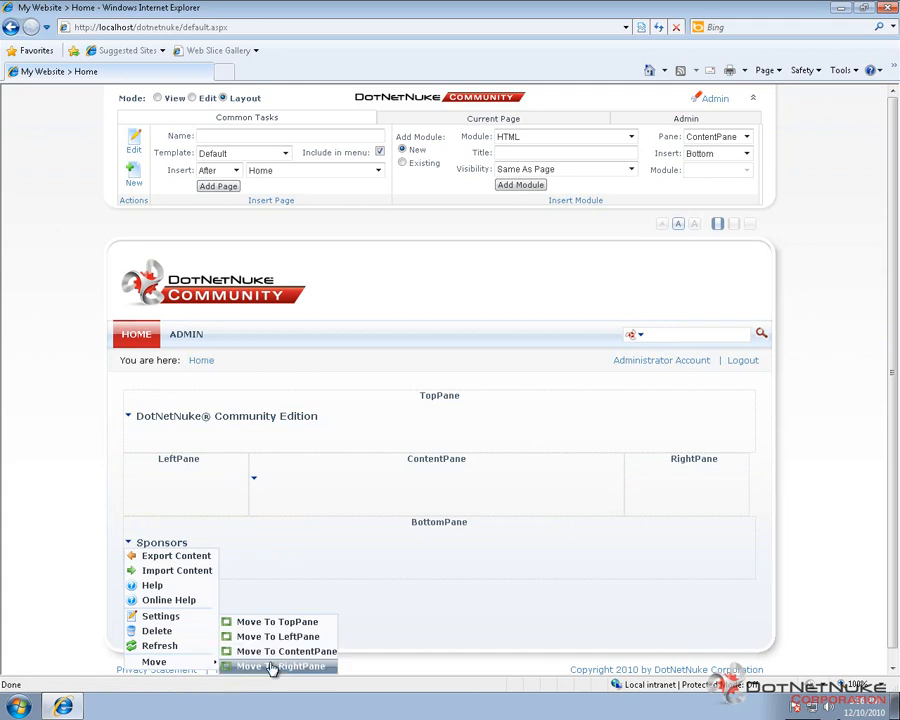
left_click(284, 666)
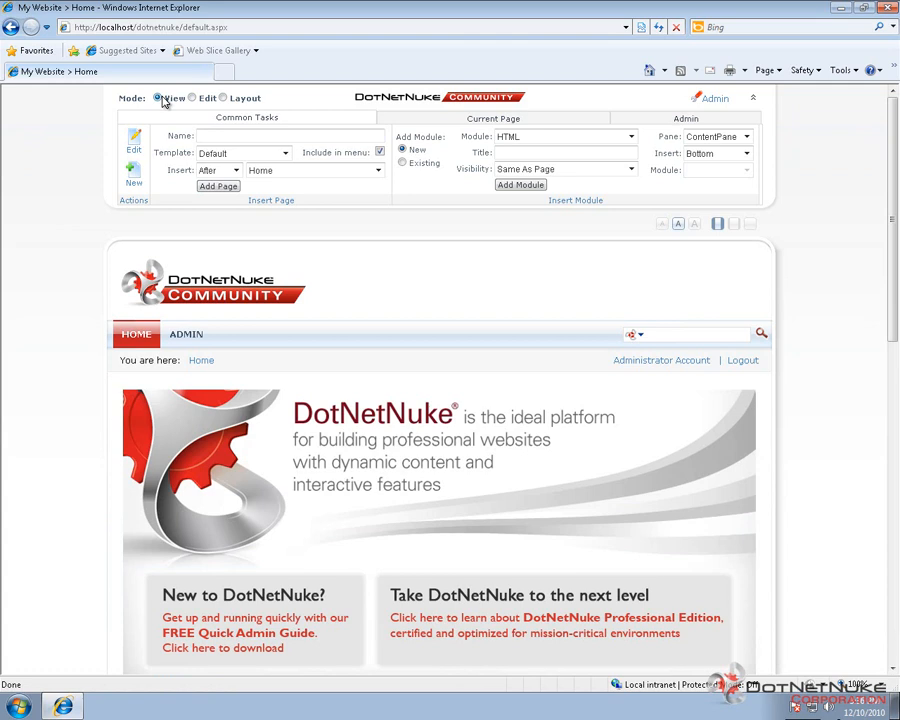
Scroll through Getting Started and Sponsors, then switch the page to Edit mode.
scroll("down", 3)
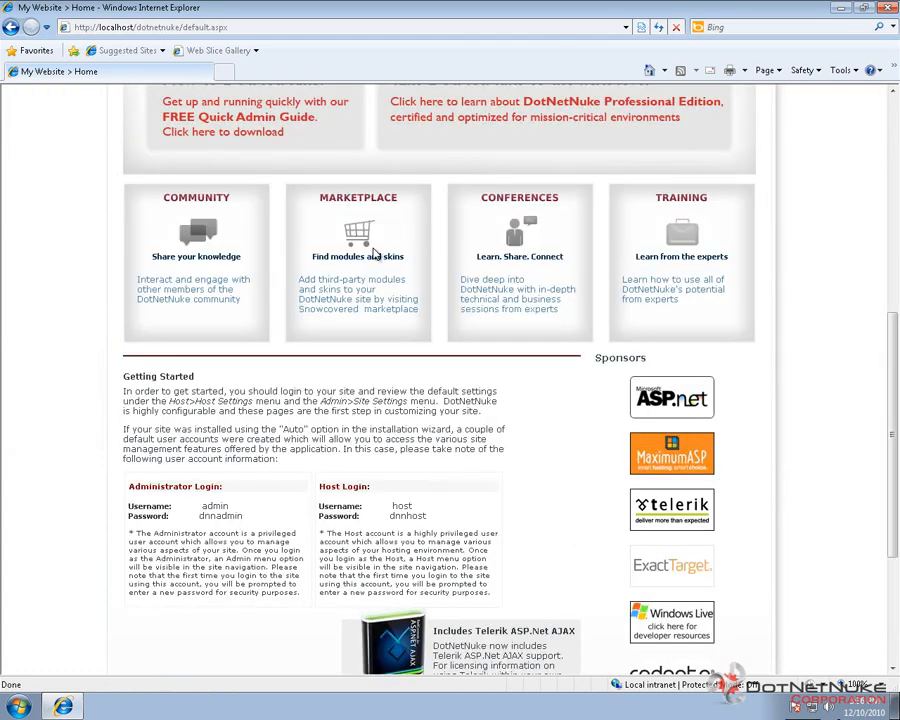
scroll("down", 3)
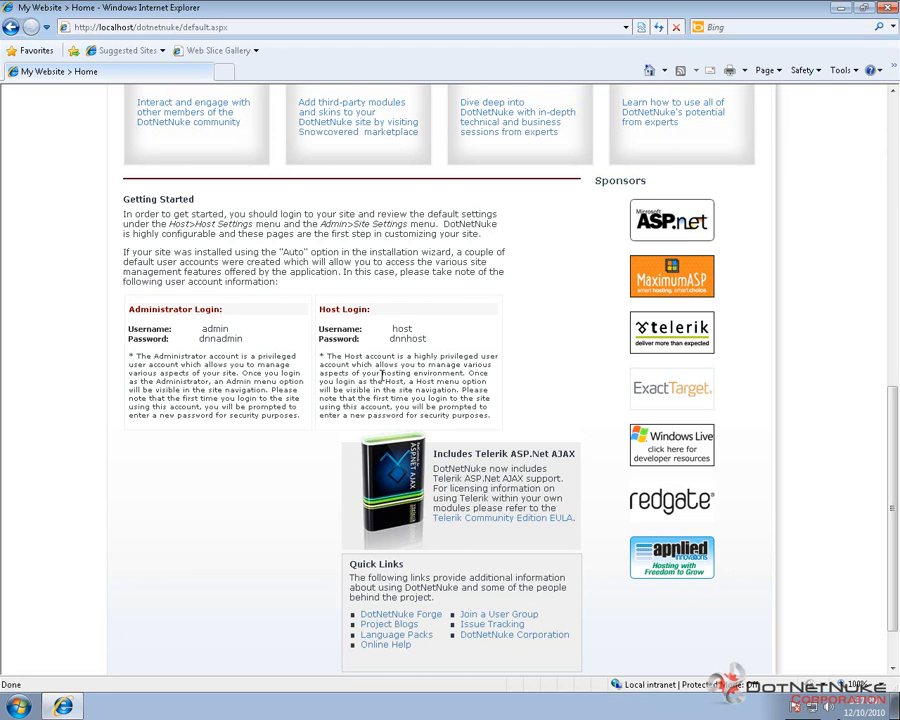
left_click(712, 96)
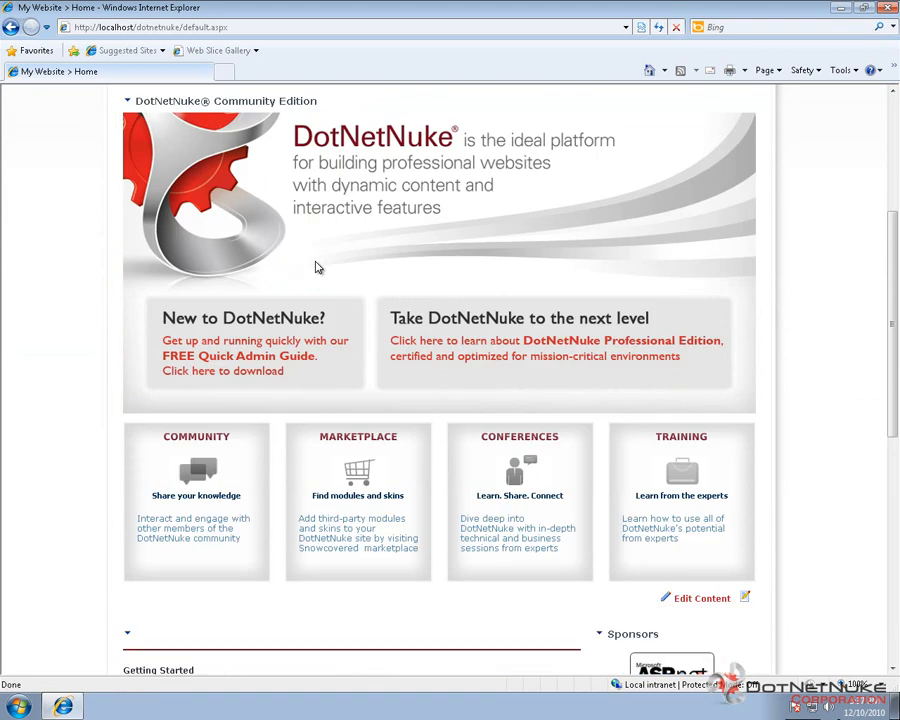
Remove the Getting Started module via its action menu and confirm the deletion.
scroll("down", 3)
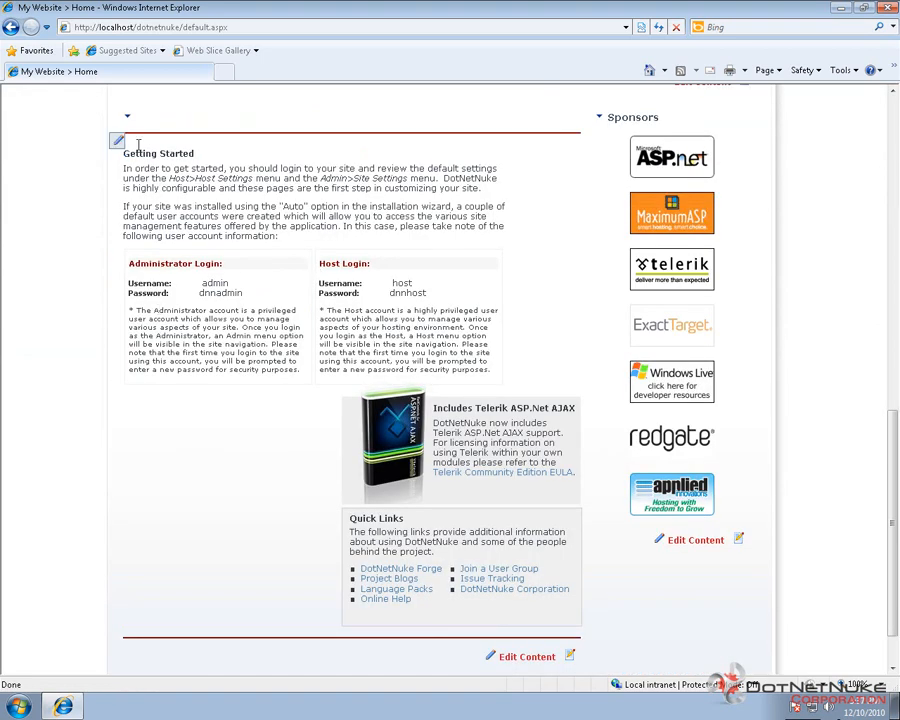
left_click(116, 140)
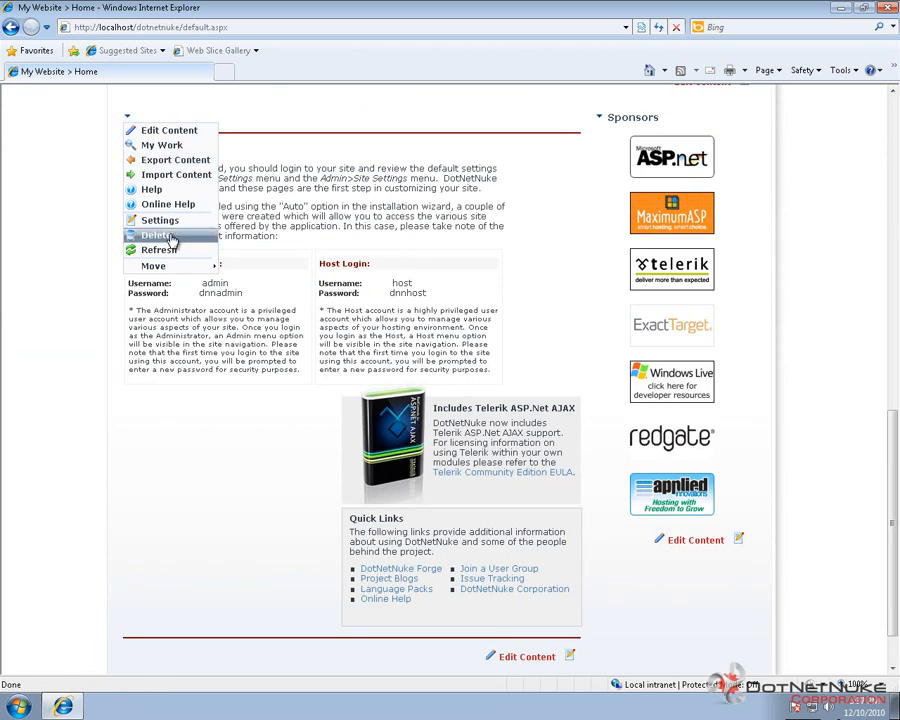
left_click(156, 234)
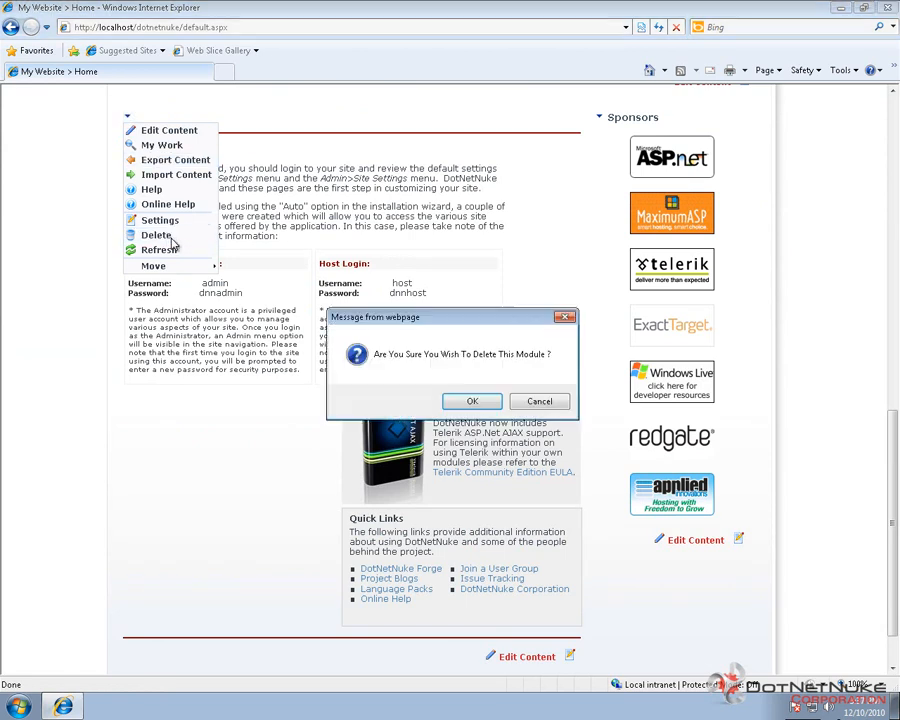
left_click(540, 400)
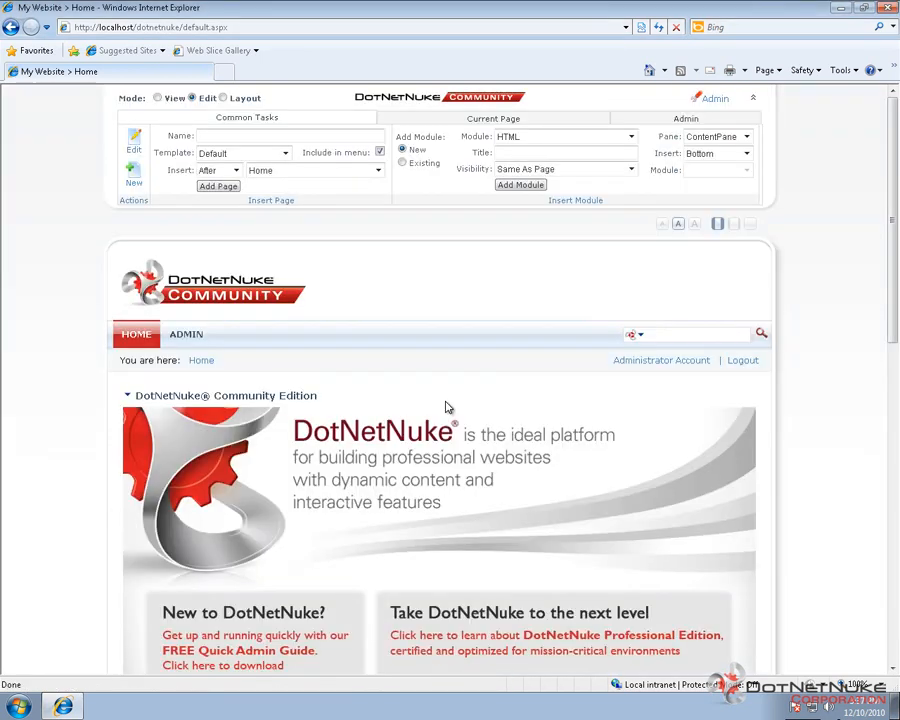
scroll("down", 3)
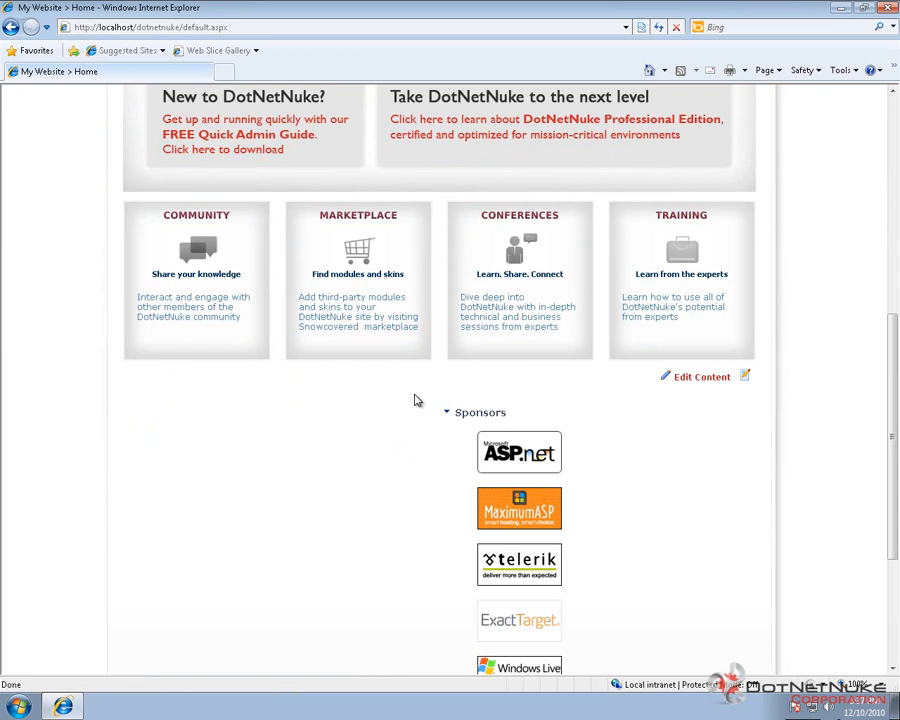
scroll("down", 3)
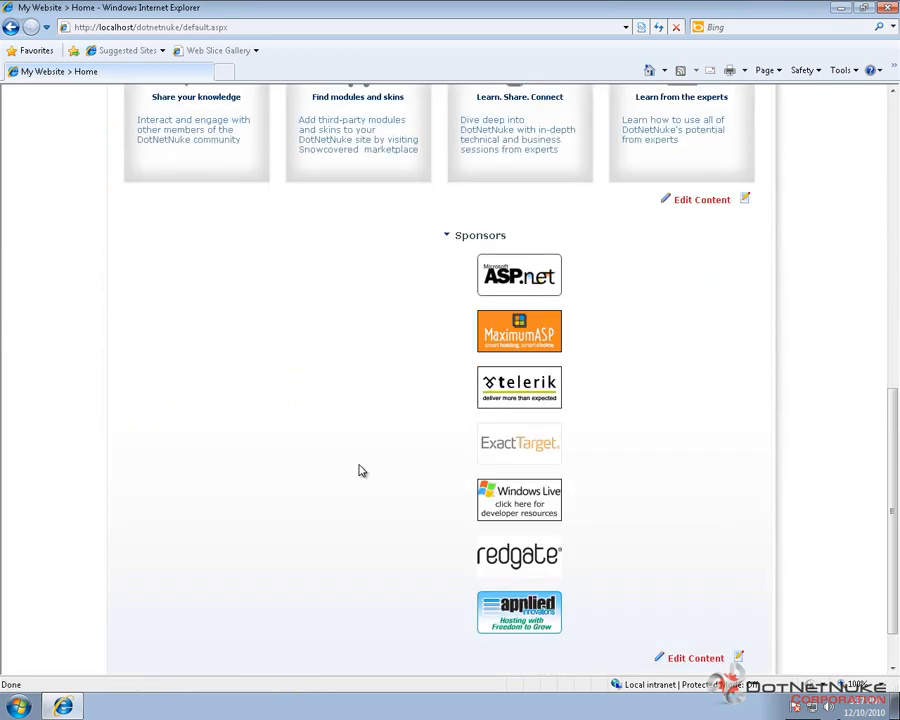